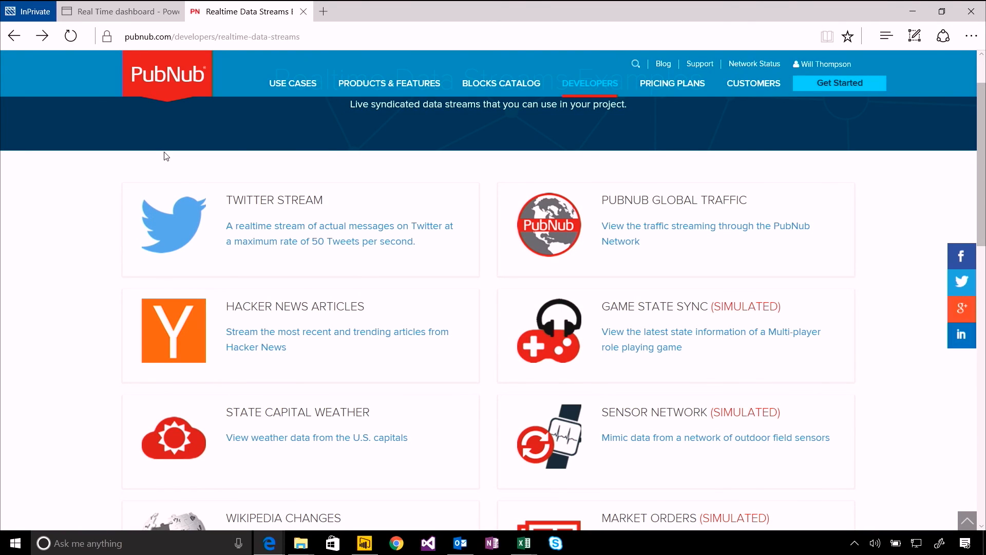
mouse_move(645, 448)
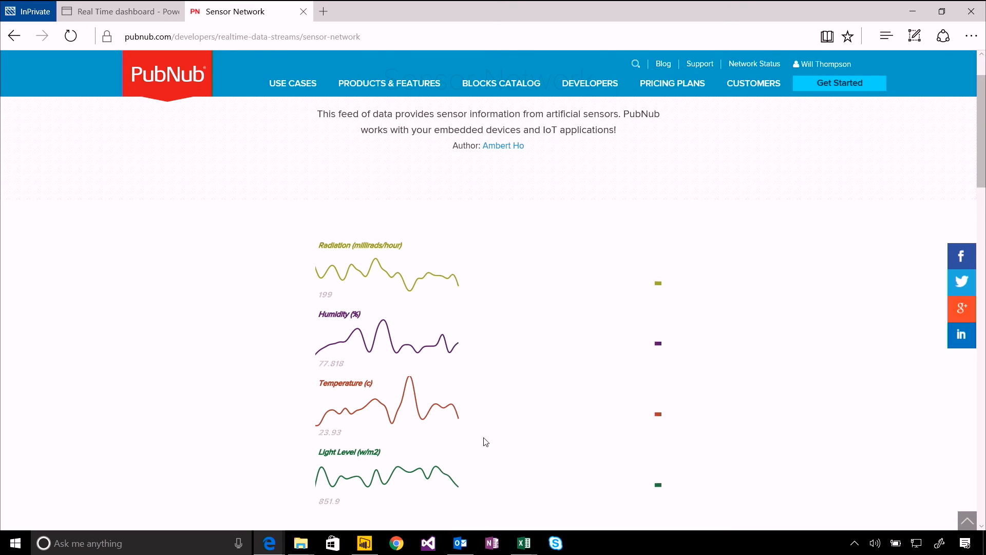
Step: Scroll down the Sensor Network stream page to the subscribe key and channel snippet
scroll("down", 3)
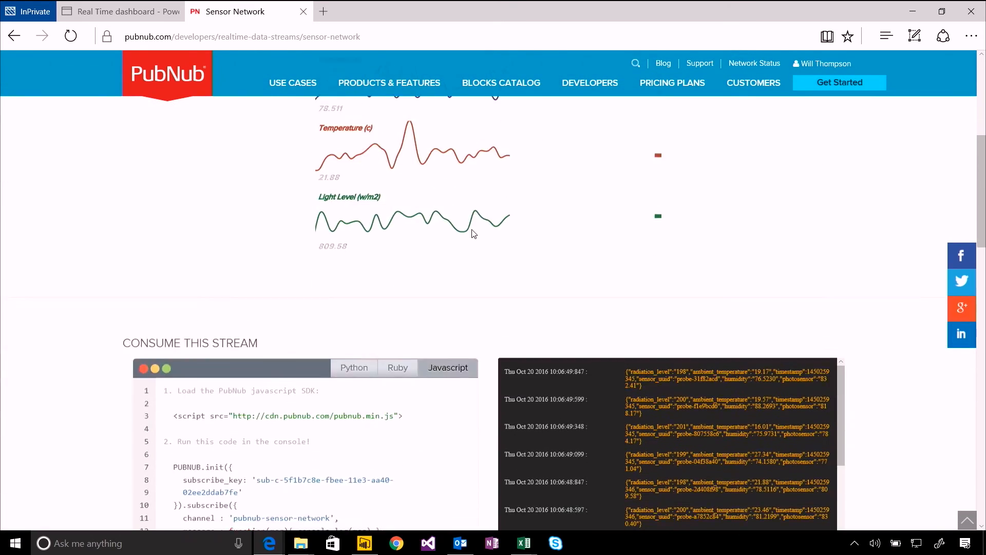
scroll("down", 3)
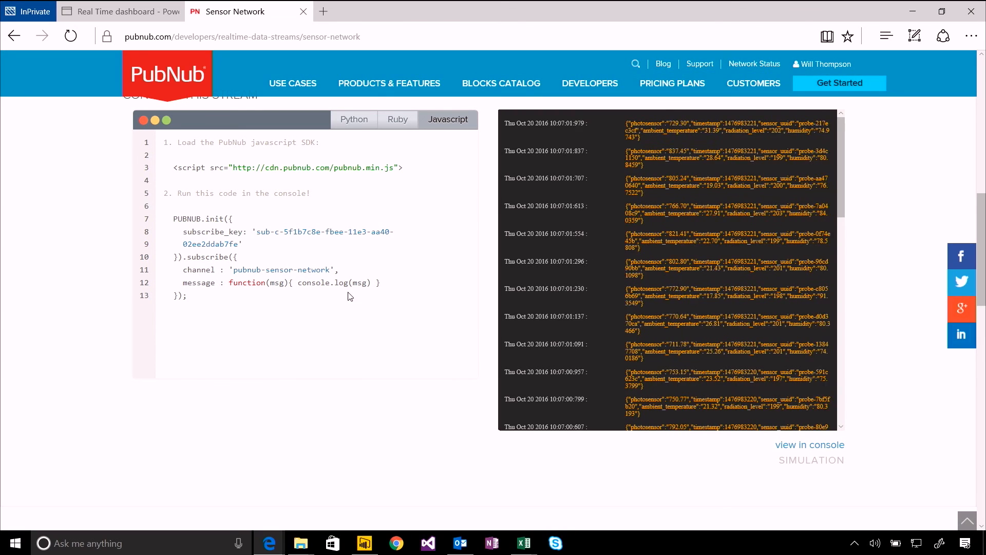
Step: On the Real Time dashboard, add a tile sourced from Custom Streaming Data and continue
left_click(116, 11)
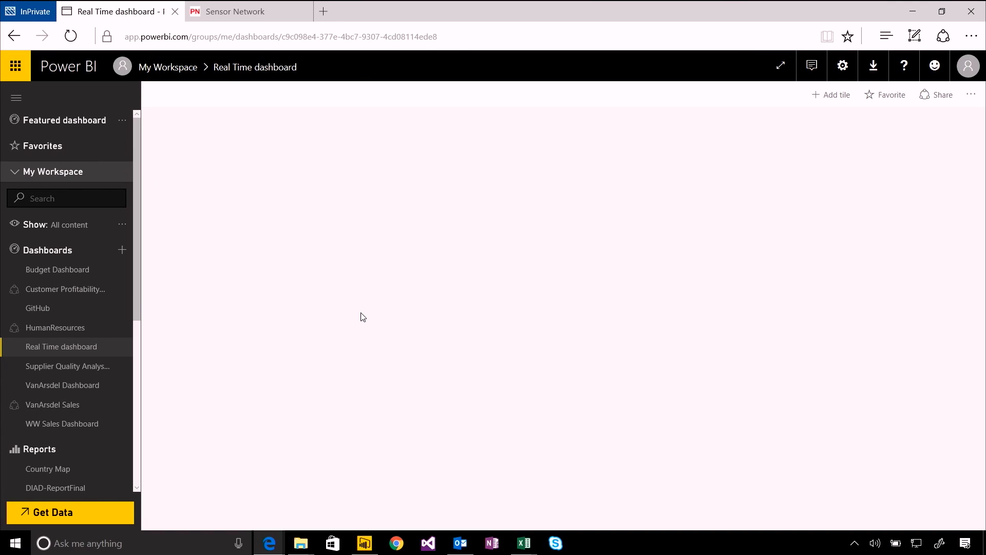
mouse_move(143, 308)
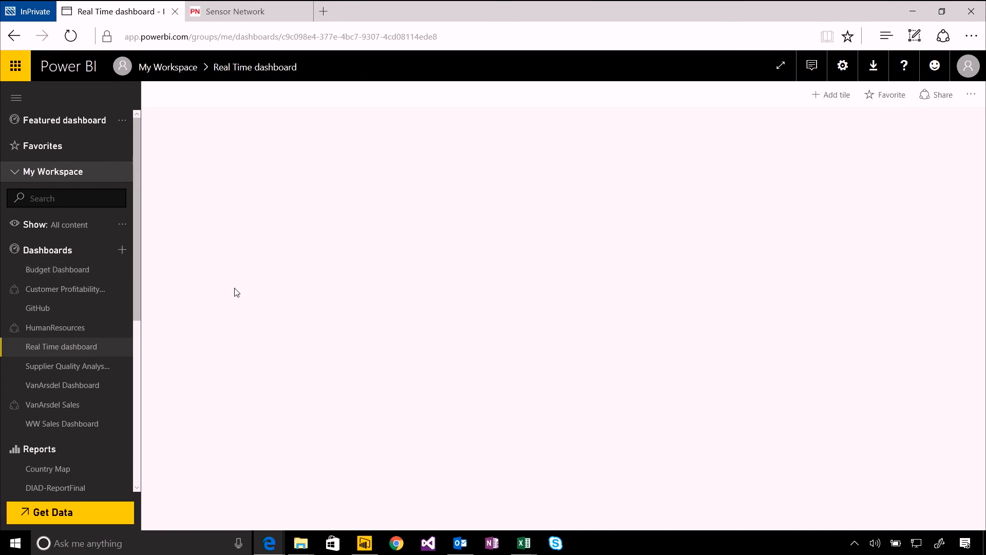
mouse_move(822, 101)
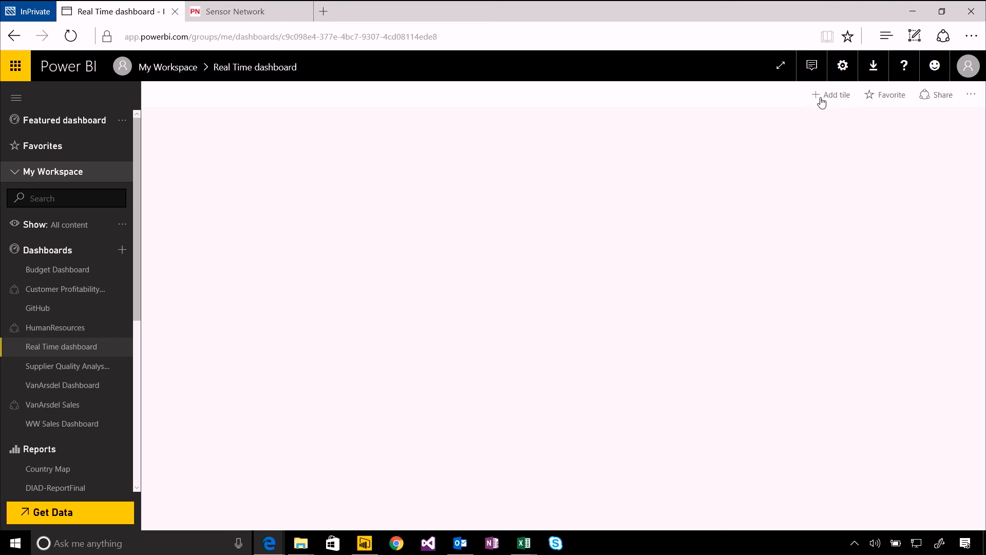
left_click(830, 94)
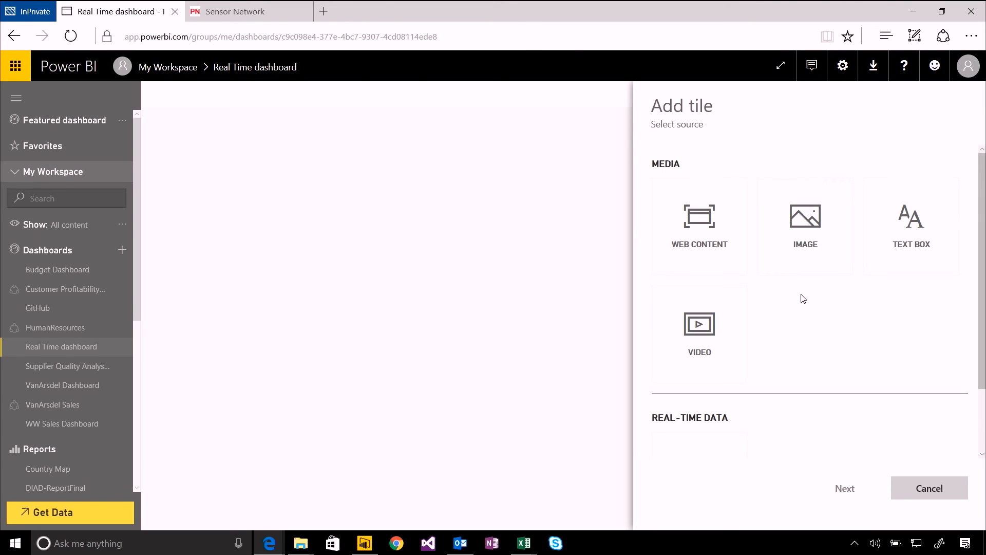
scroll("down", 3)
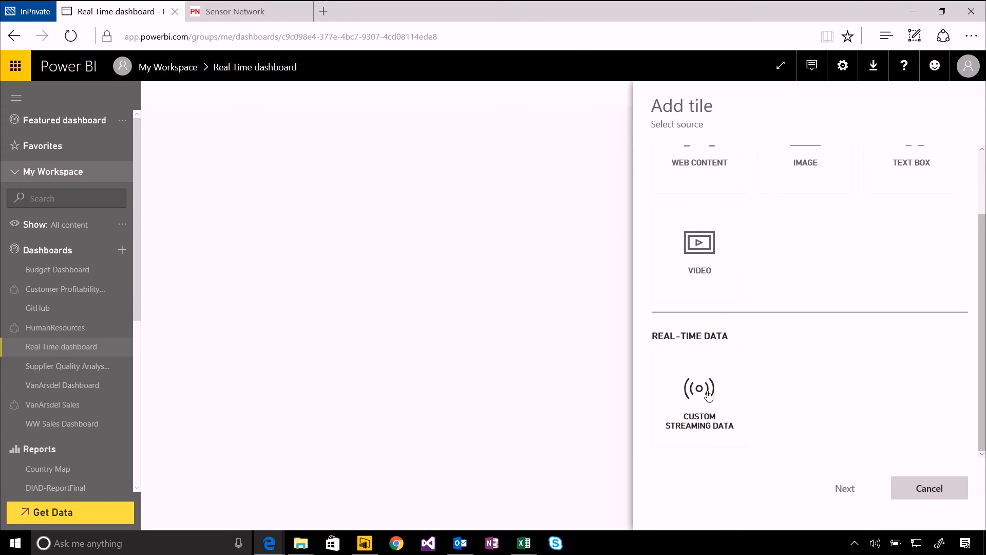
left_click(699, 397)
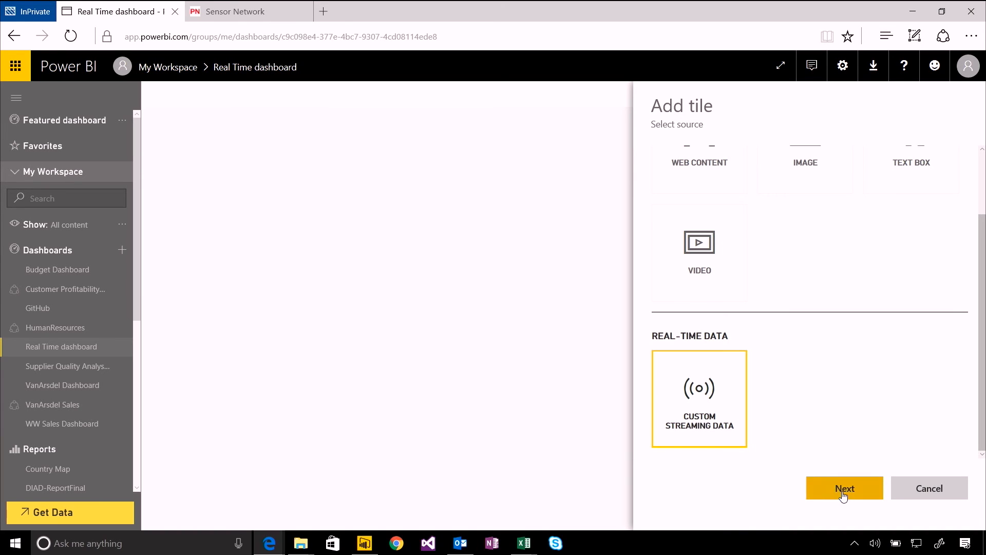
left_click(844, 488)
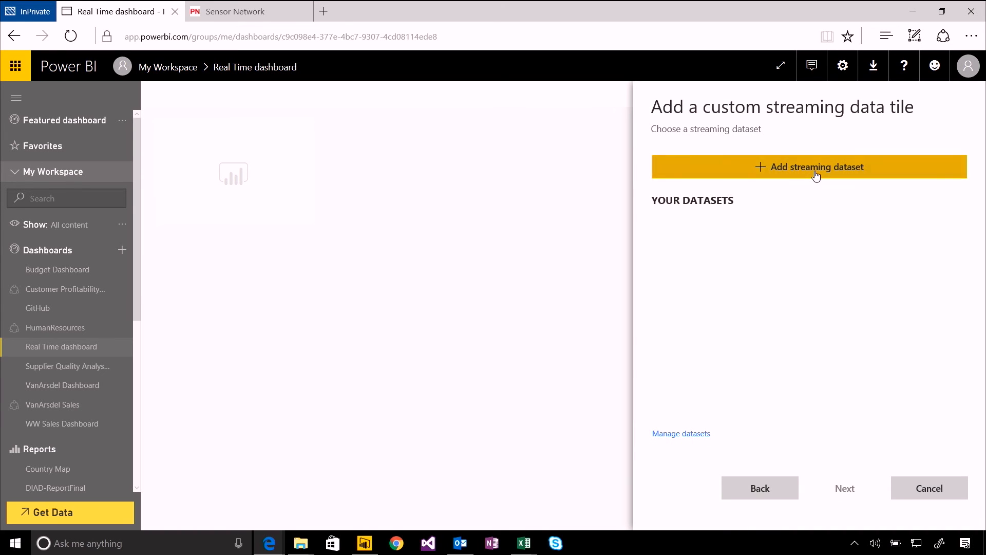
Step: Add a new PUBNUB streaming dataset and start naming it 'Sensor Data'
left_click(809, 167)
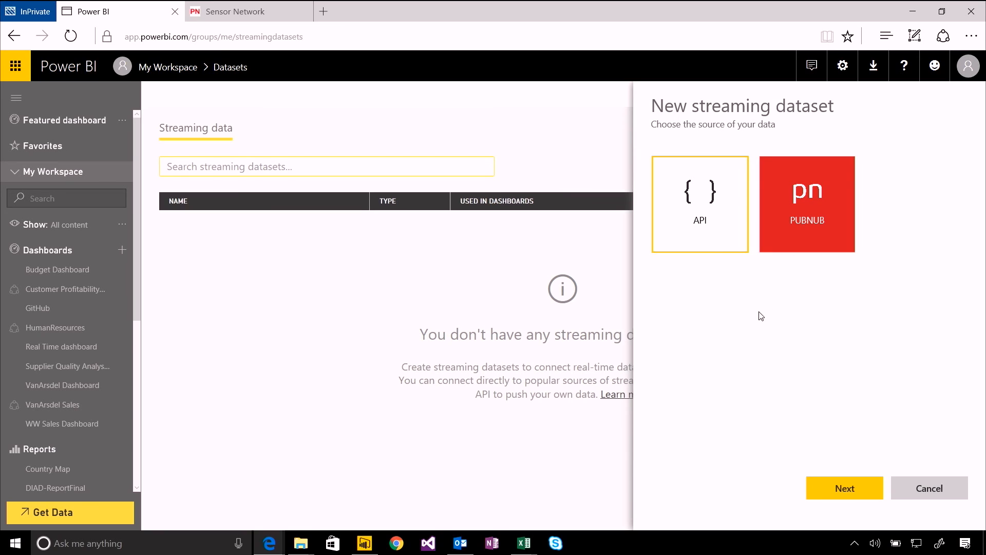
mouse_move(810, 252)
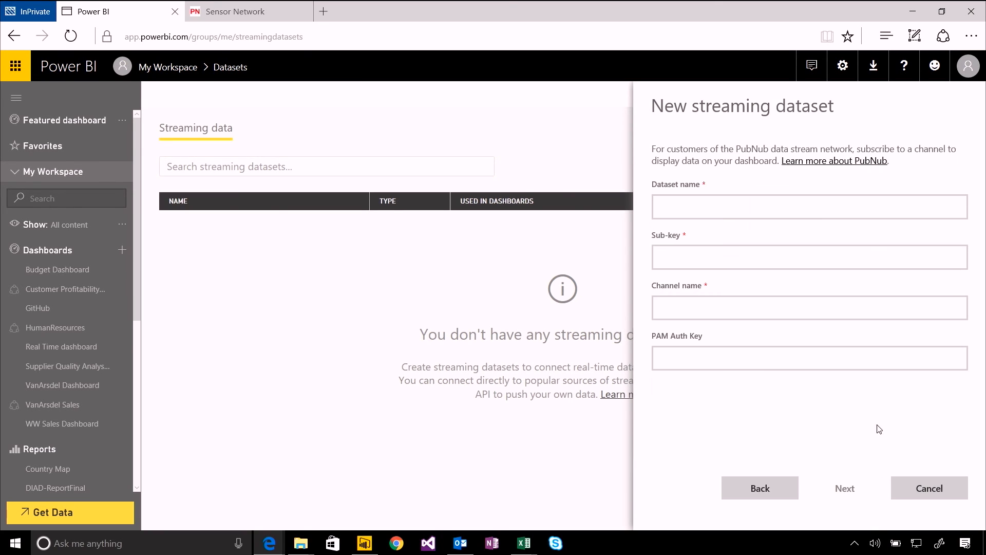
left_click(808, 206)
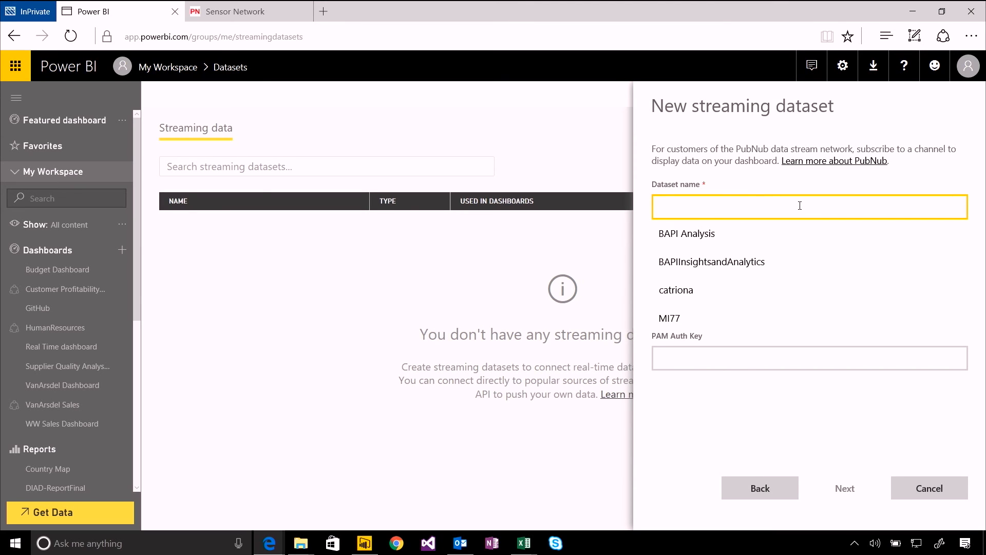
type("Sensor Data")
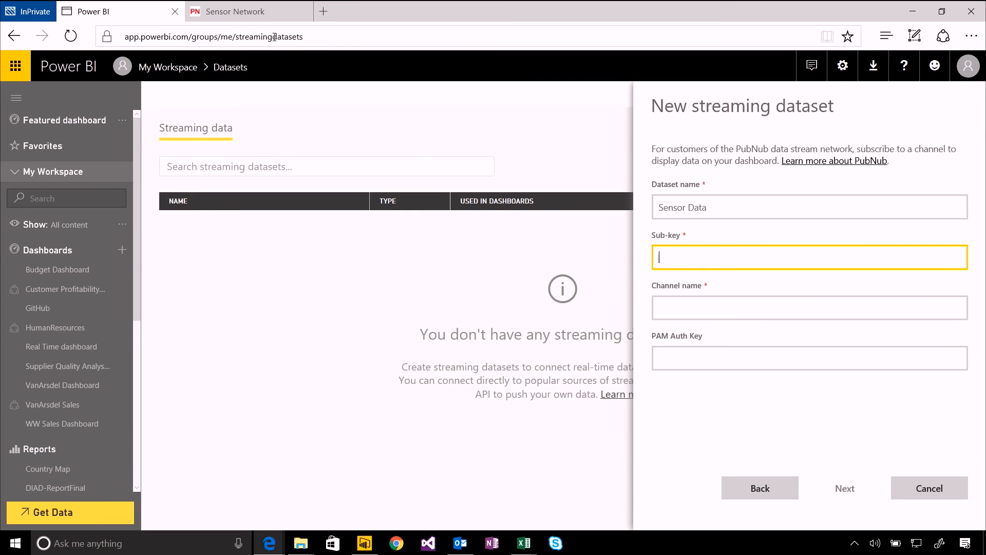
left_click(246, 11)
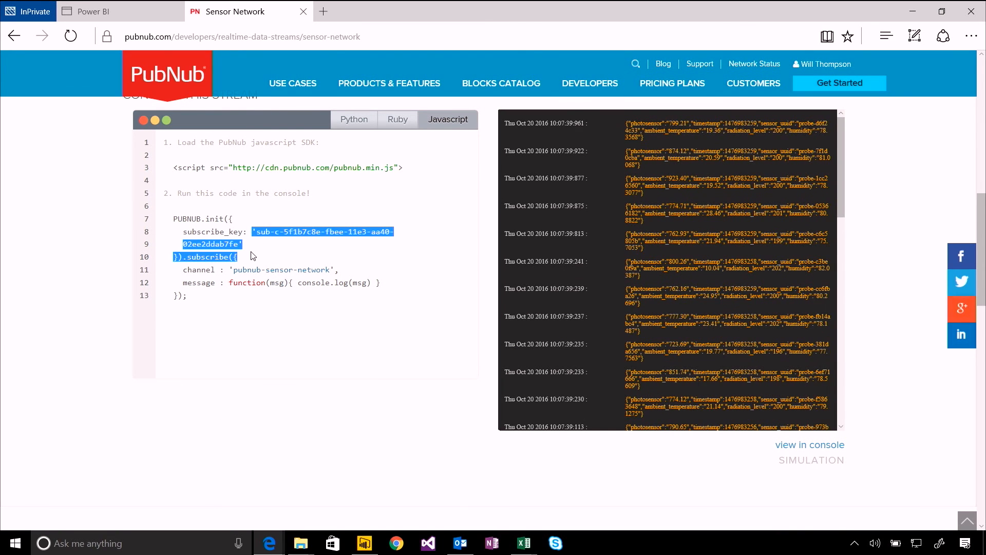
left_click(113, 11)
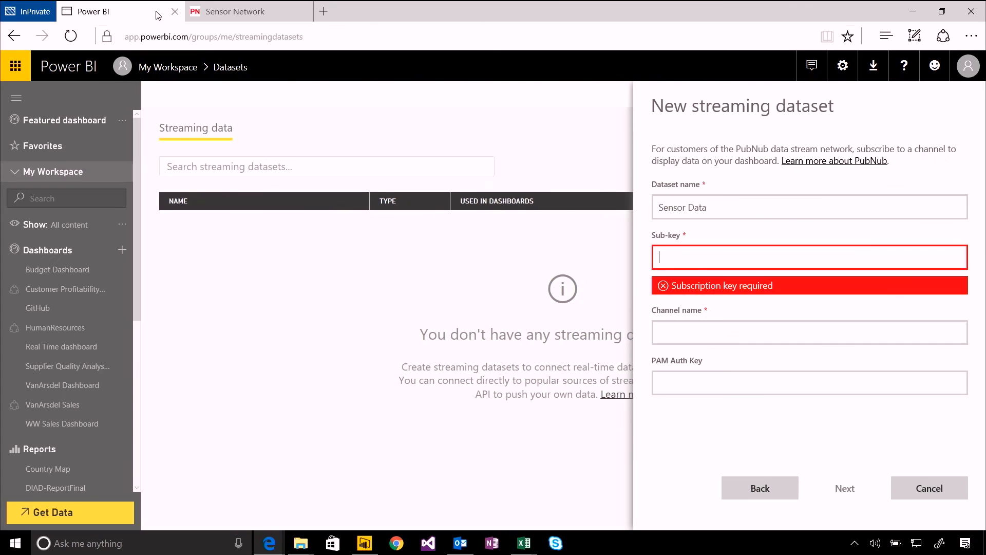
type("'sub-c-5f1b7c8e-fbee-11e3-aa40-02ee2ddab7fe'")
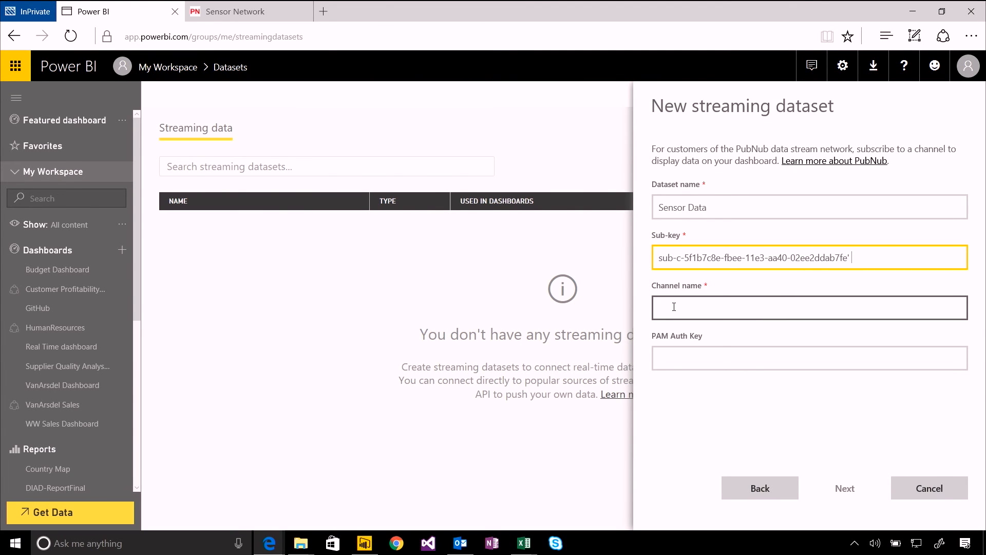
Step: Copy the channel name 'pubnub-sensor-network' from PubNub into the form, leaving auth key empty
left_click(242, 12)
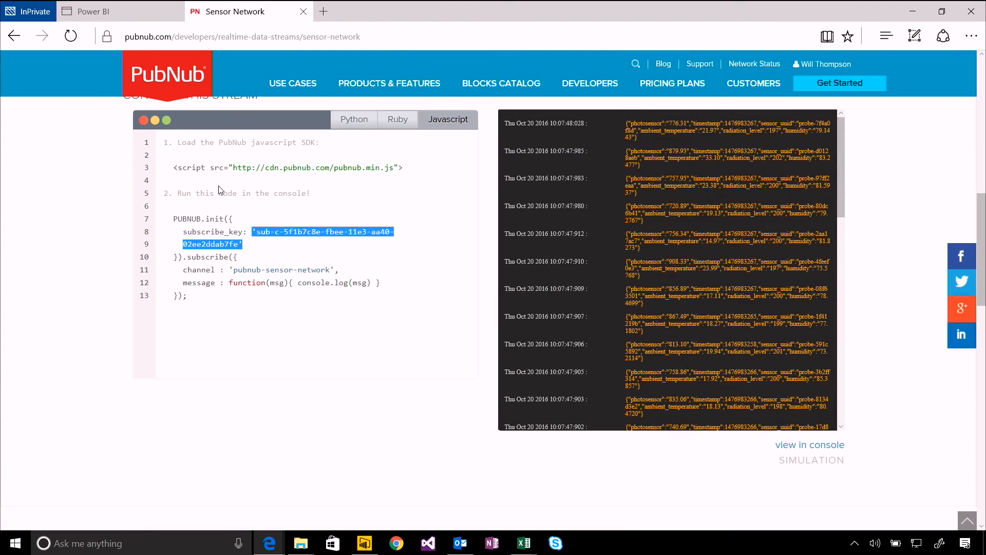
double_click(281, 270)
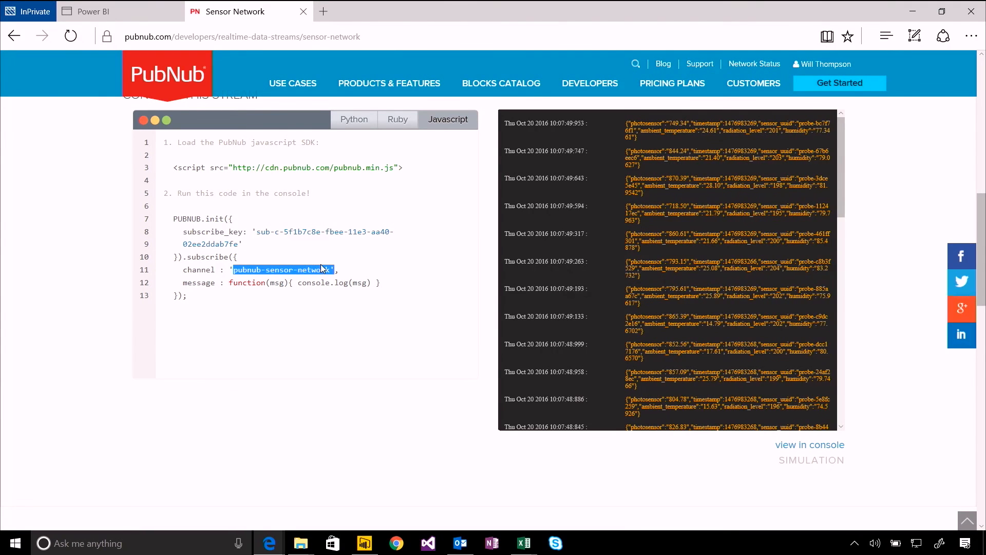
left_click(119, 11)
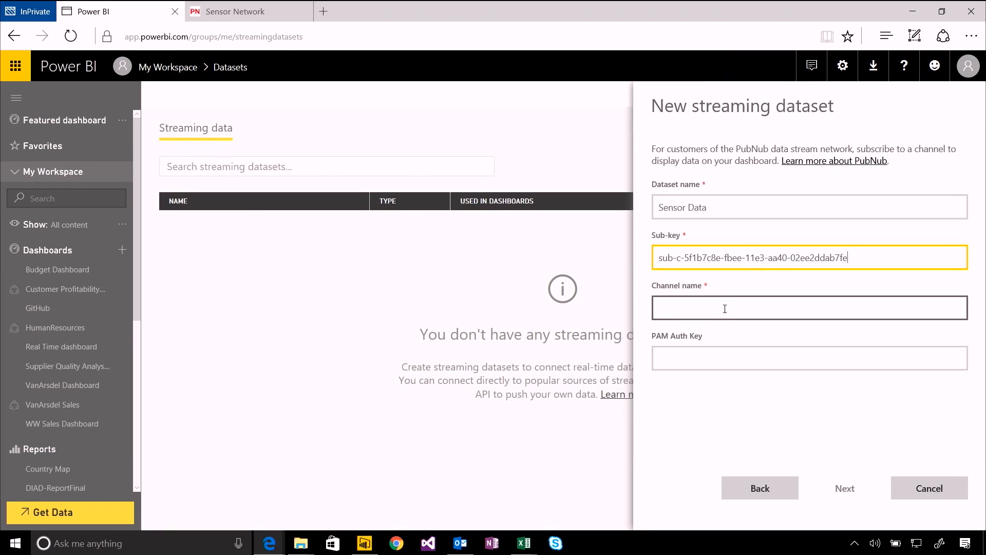
type("pubnub-sensor-network")
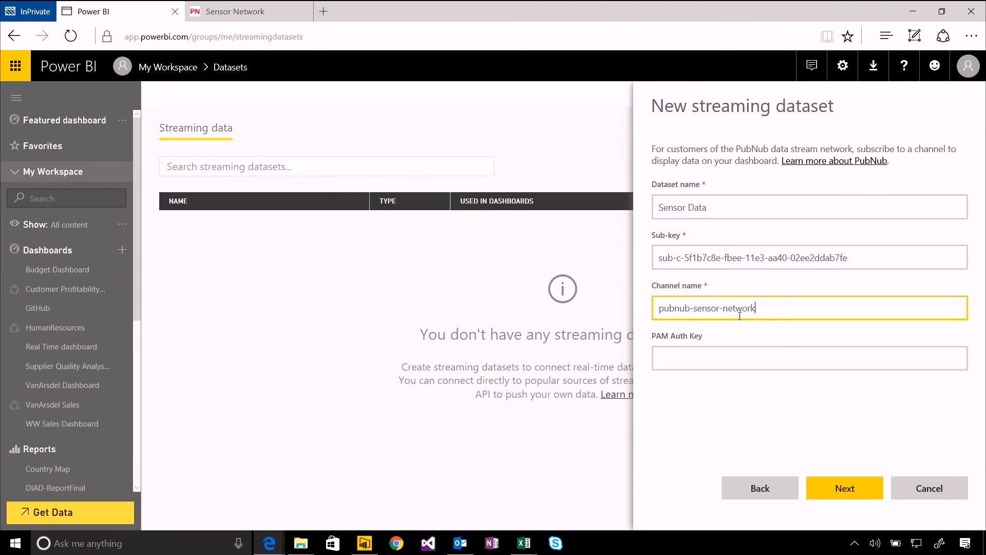
left_click(809, 358)
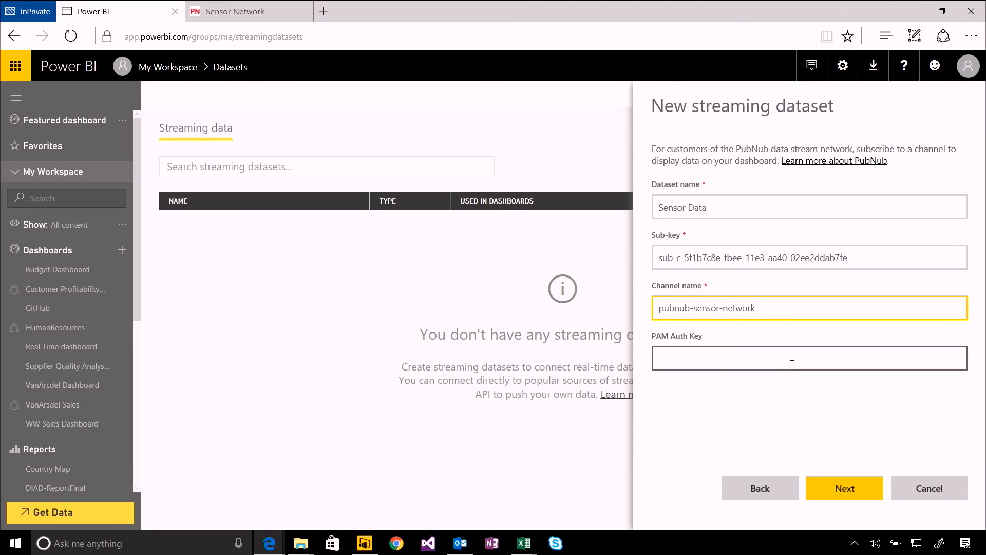
left_click(809, 357)
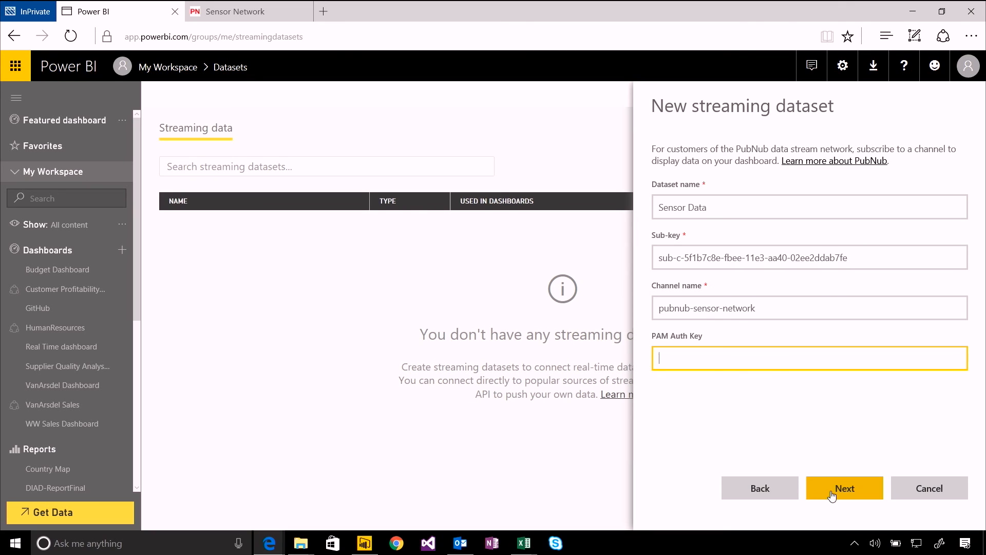
mouse_move(761, 404)
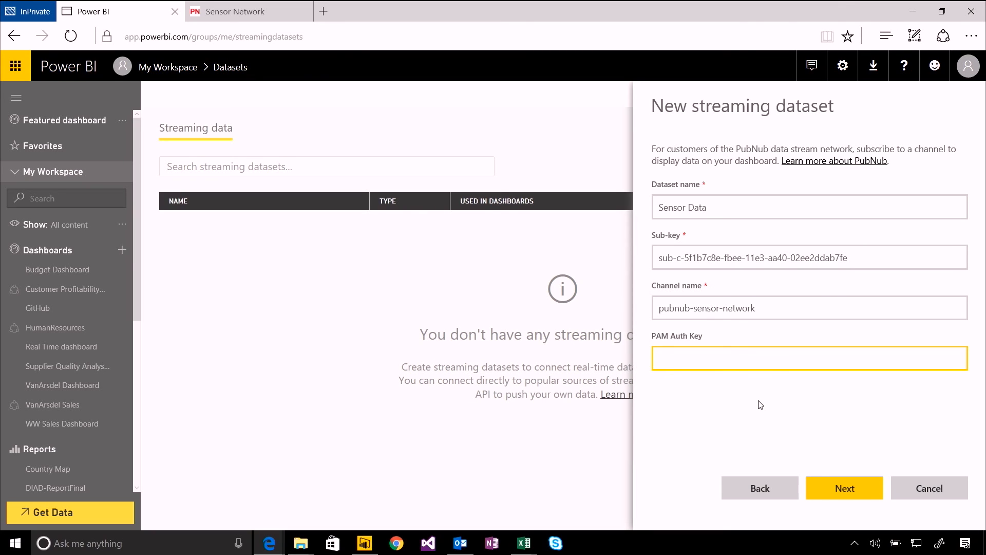
mouse_move(843, 487)
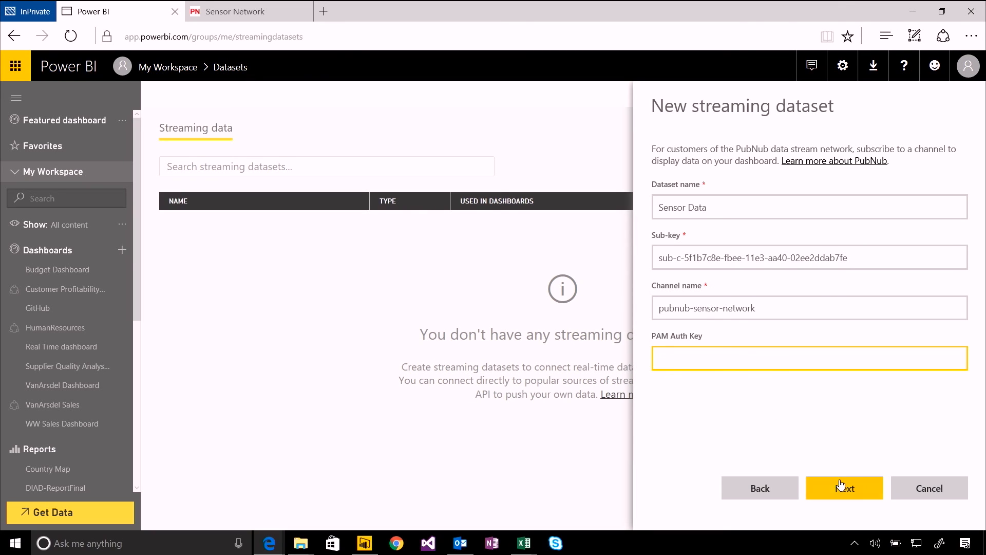
Step: Review the six auto-detected sensor values and their types, then create the Sensor Data dataset
left_click(845, 487)
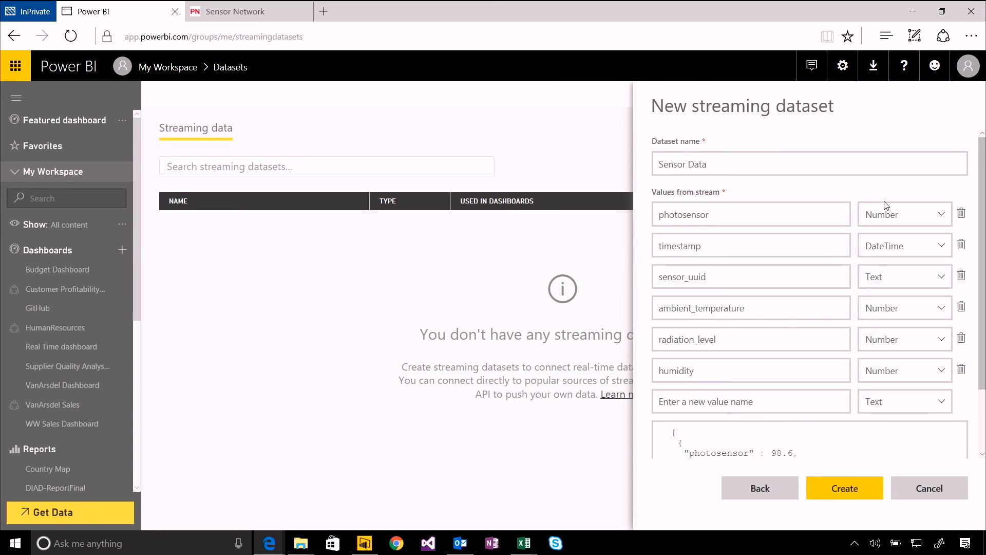
left_click(750, 402)
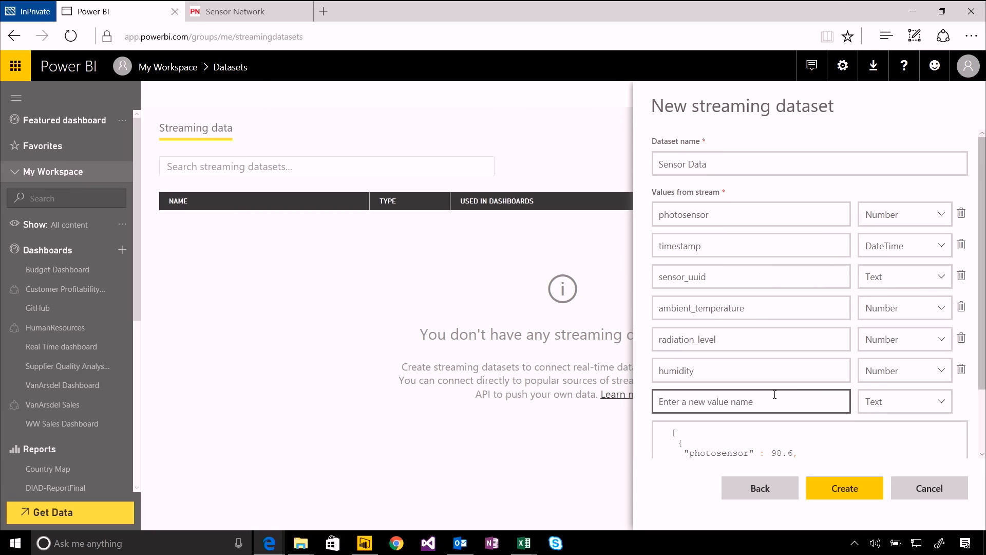
left_click(750, 370)
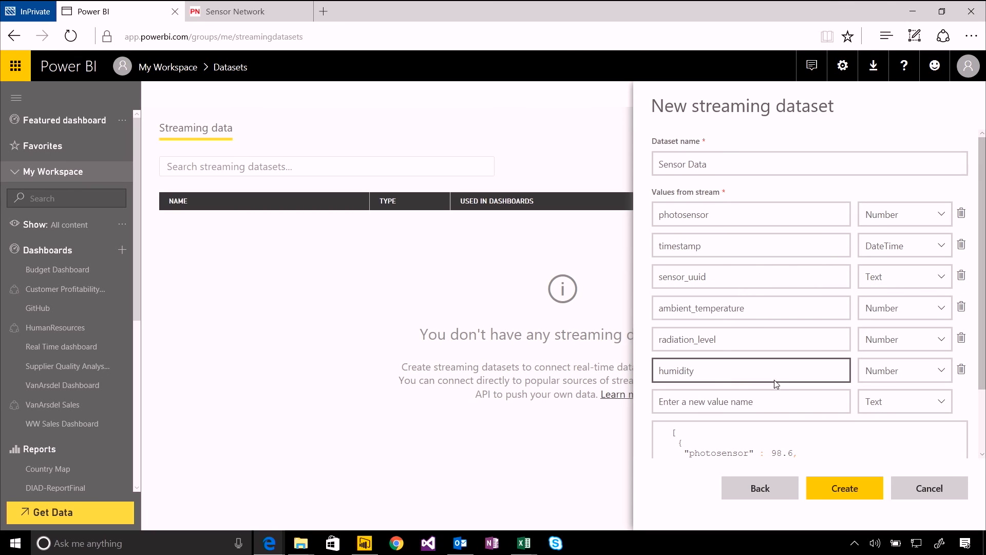
mouse_move(795, 240)
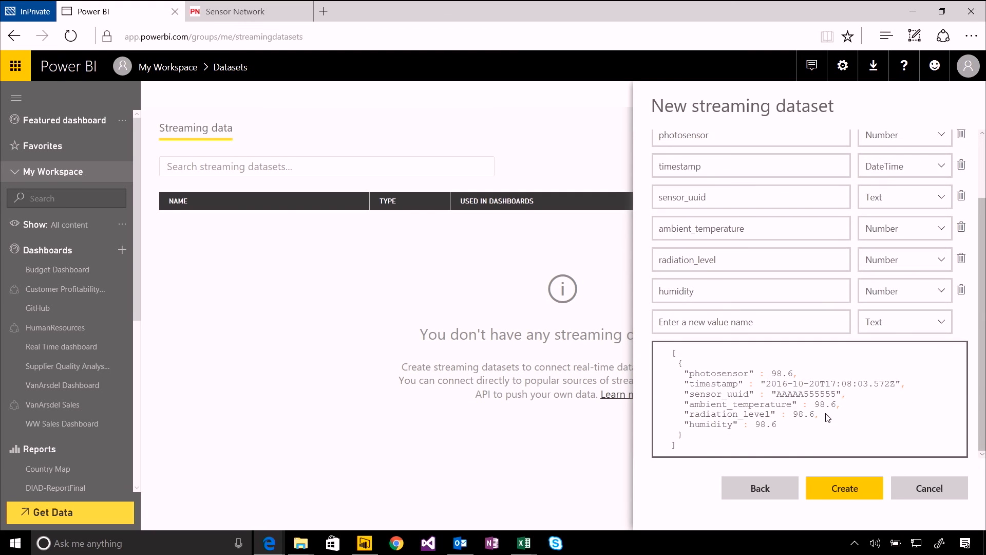
mouse_move(844, 487)
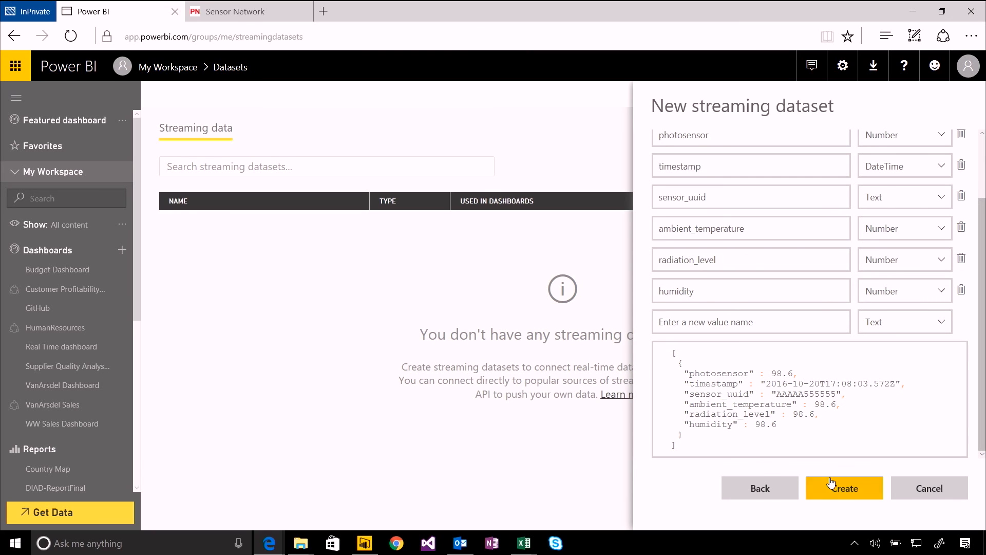
left_click(844, 488)
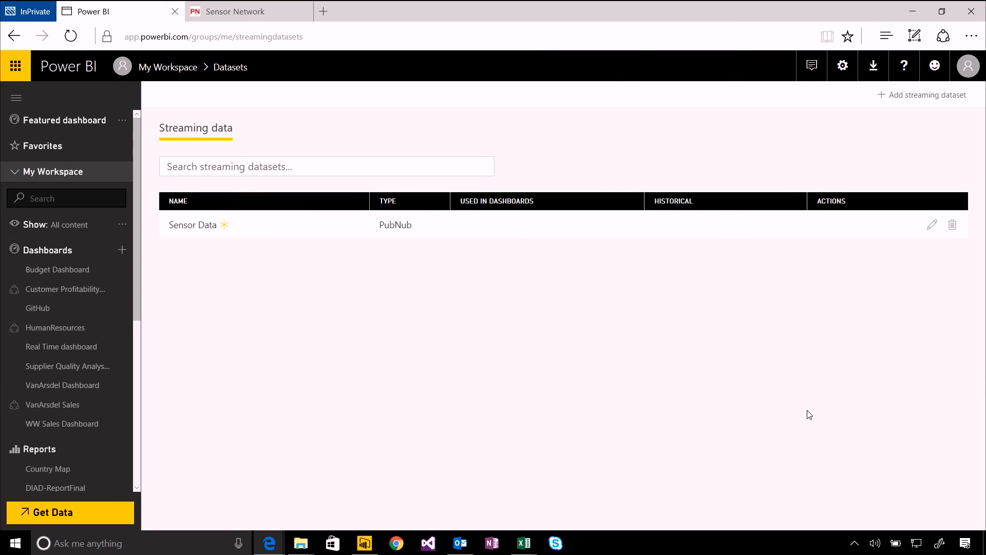
mouse_move(280, 231)
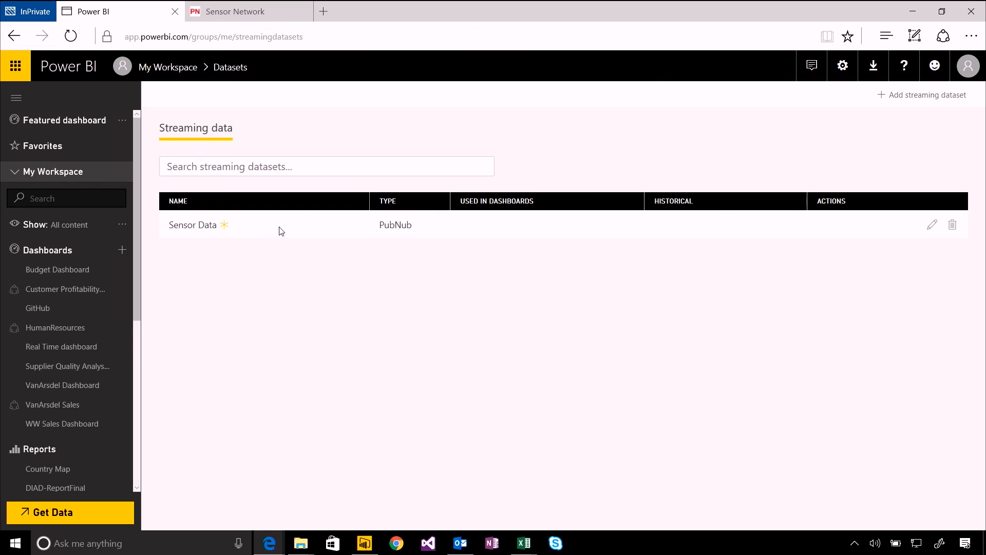
mouse_move(845, 247)
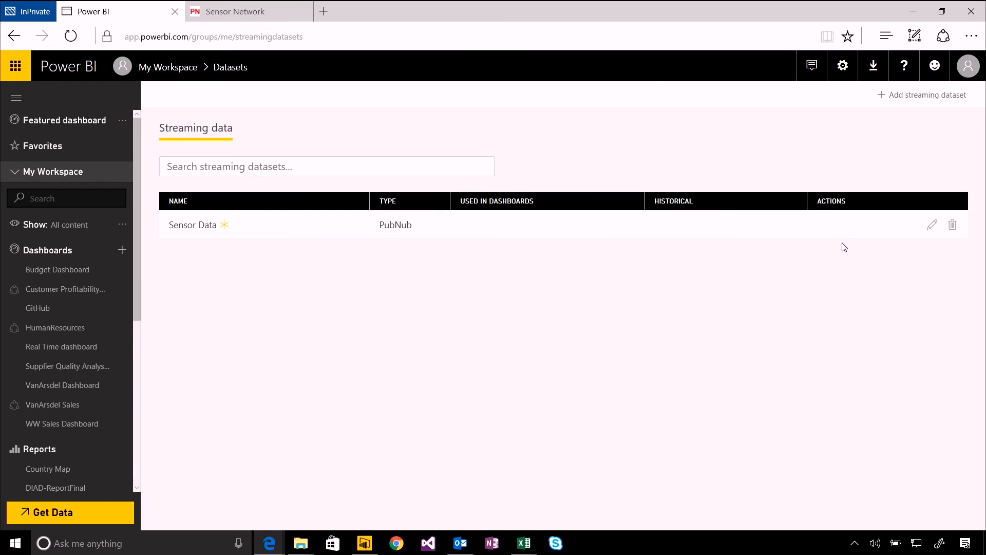
mouse_move(91, 289)
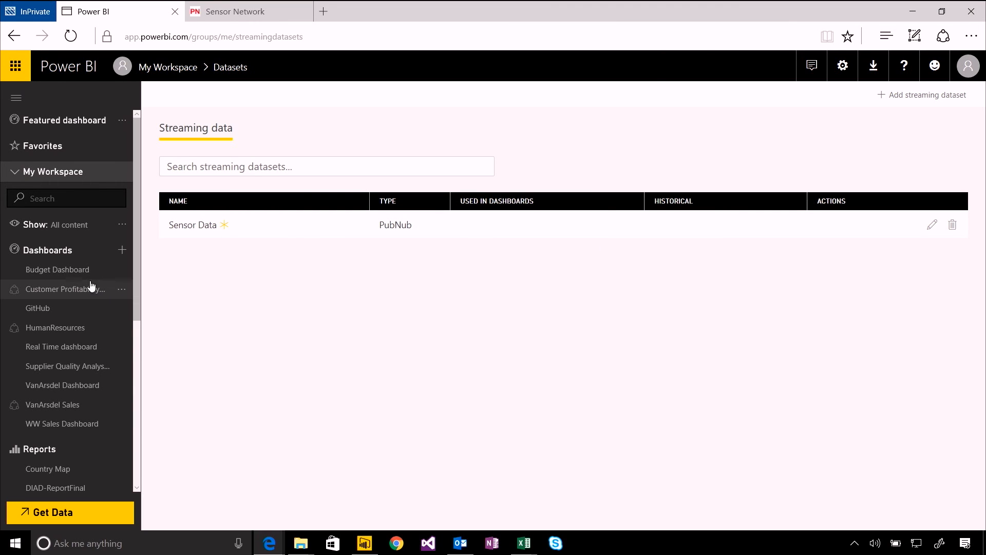
Step: Return to the Real Time dashboard and start adding a new tile
left_click(61, 346)
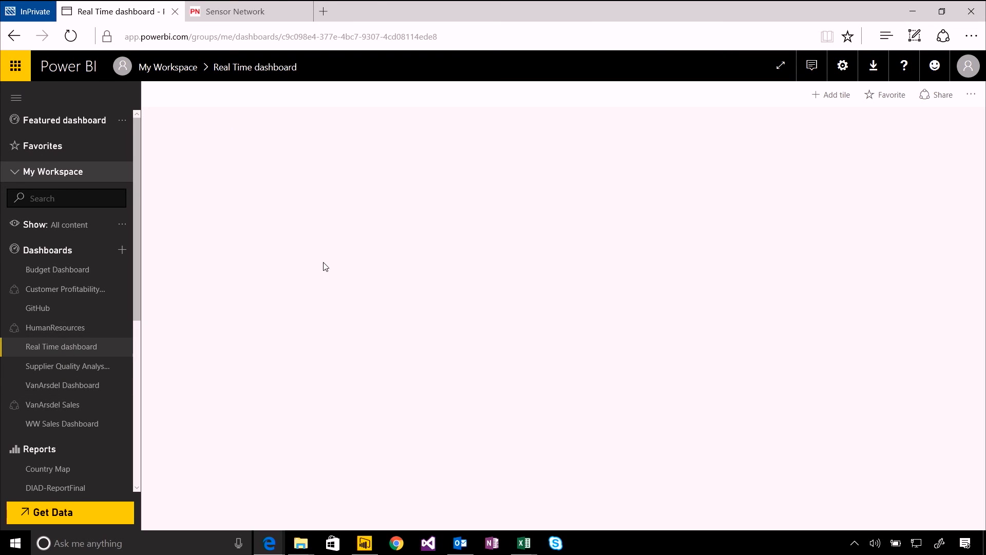
left_click(830, 94)
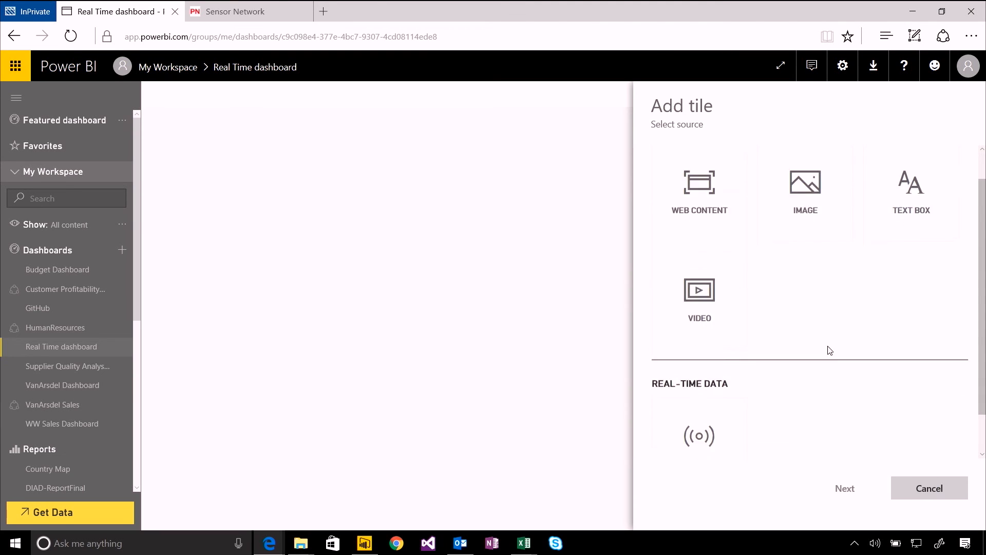
Step: Choose Real-Time Data as the tile source and pick the Sensor Data dataset
left_click(698, 435)
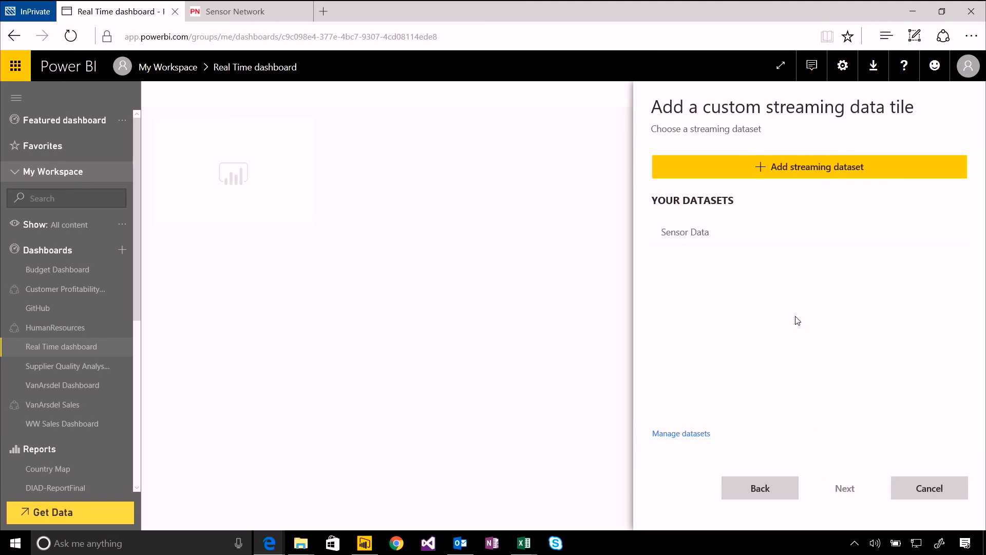
mouse_move(638, 247)
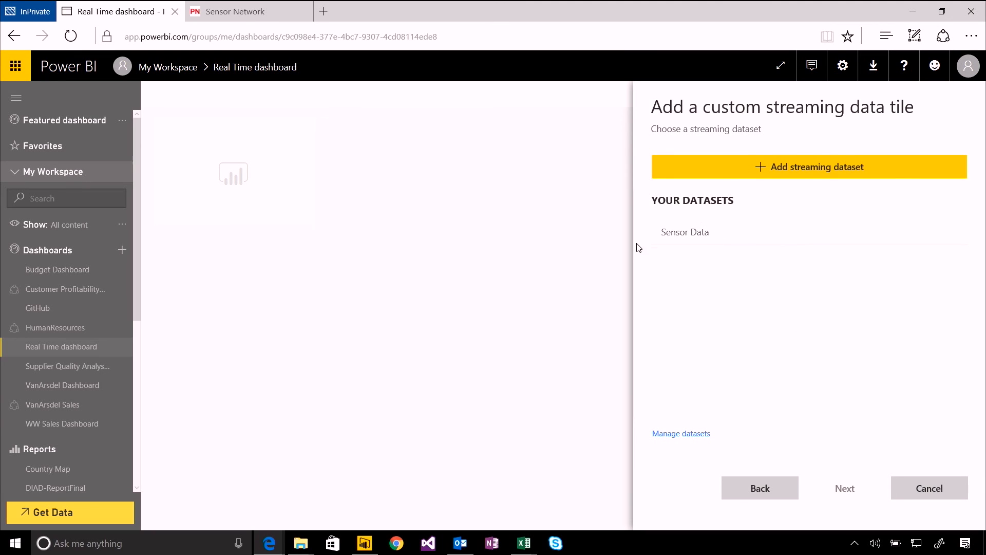
left_click(684, 232)
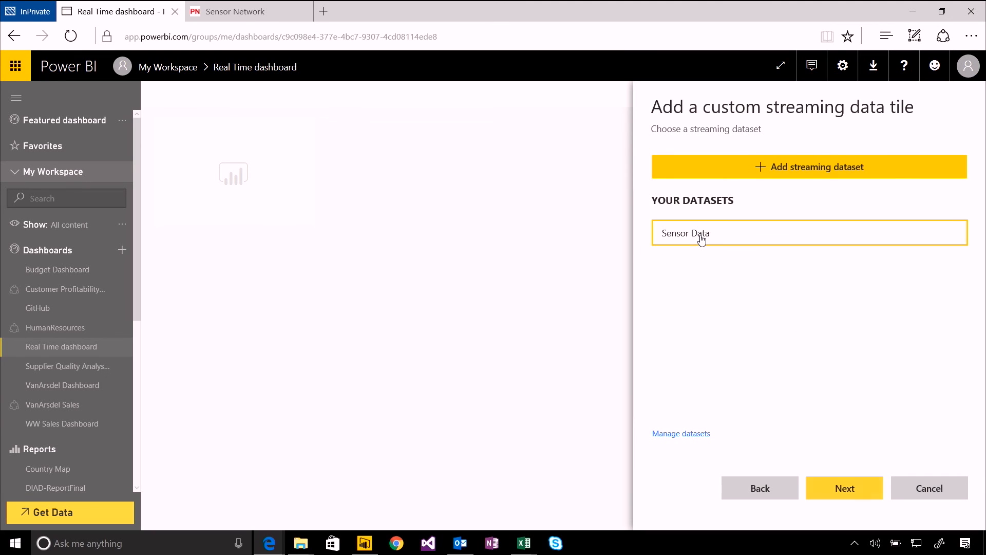
Step: Set the Sensor Data tile's visualization type to Line chart
left_click(843, 488)
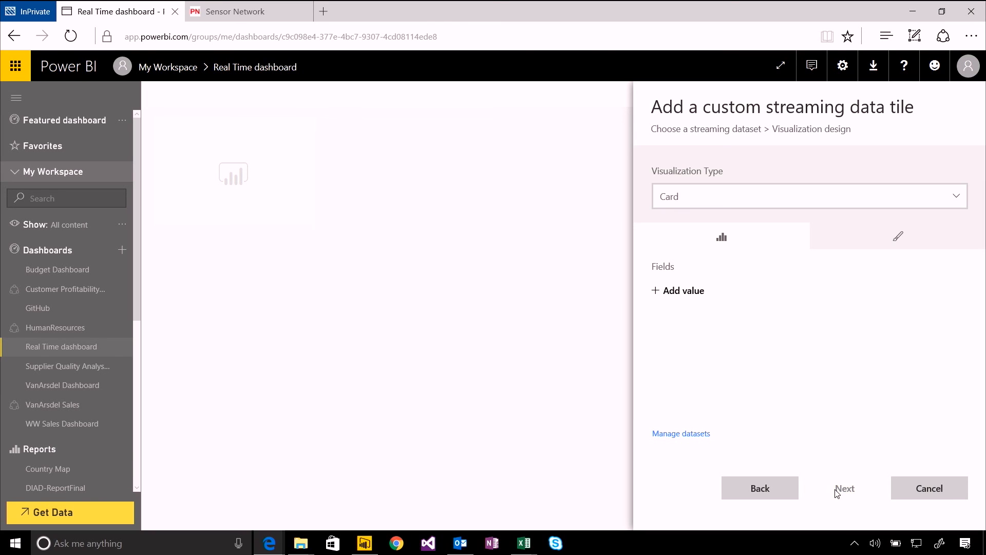
mouse_move(934, 205)
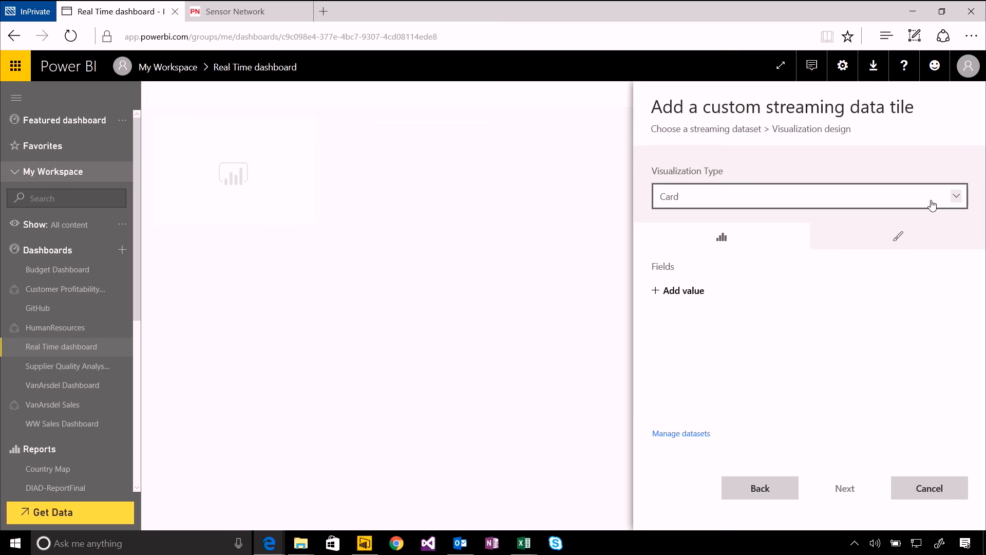
left_click(809, 195)
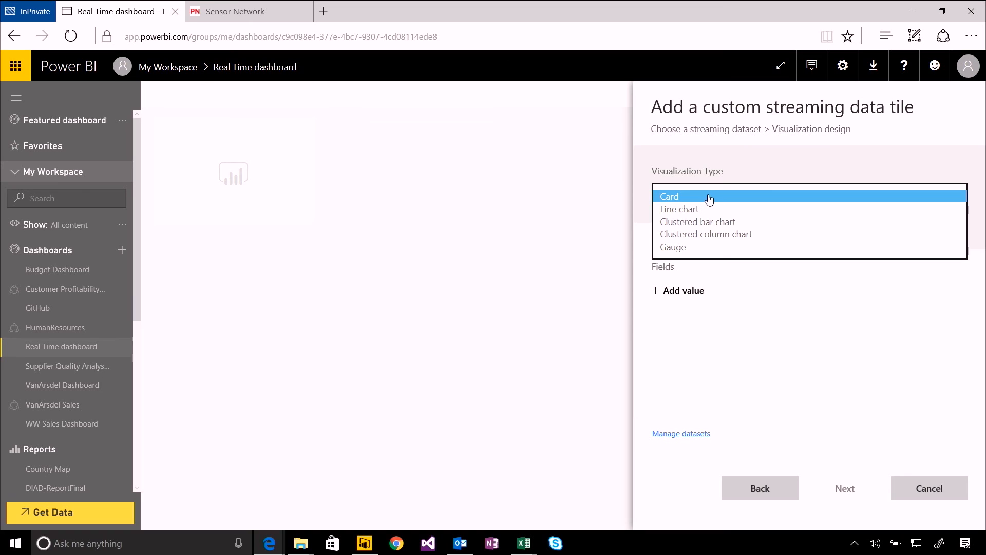
mouse_move(746, 222)
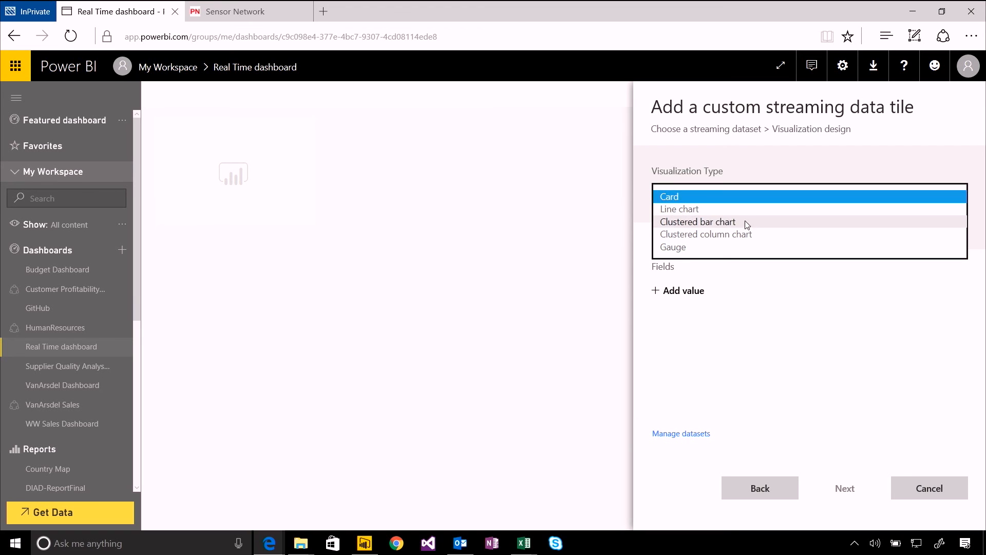
mouse_move(684, 218)
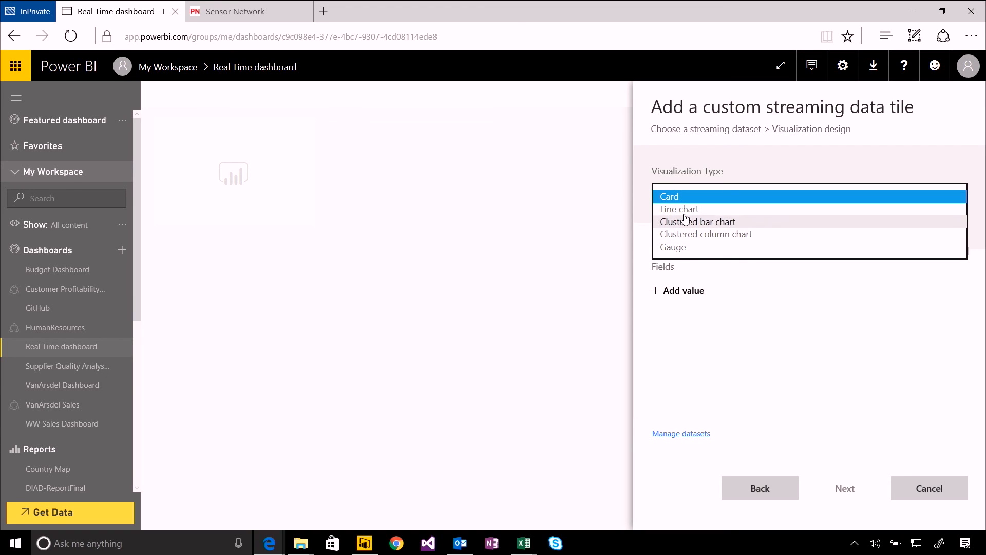
left_click(679, 209)
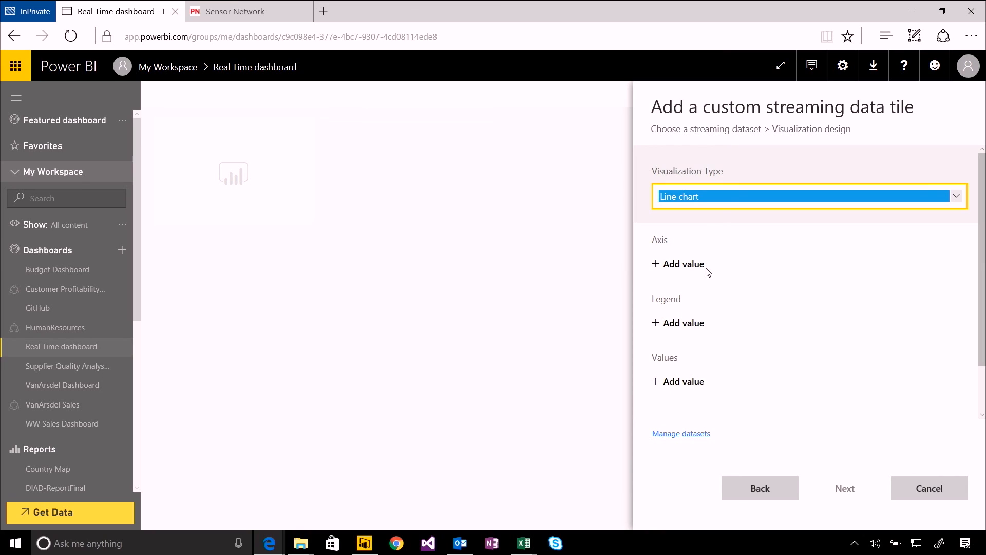
mouse_move(733, 289)
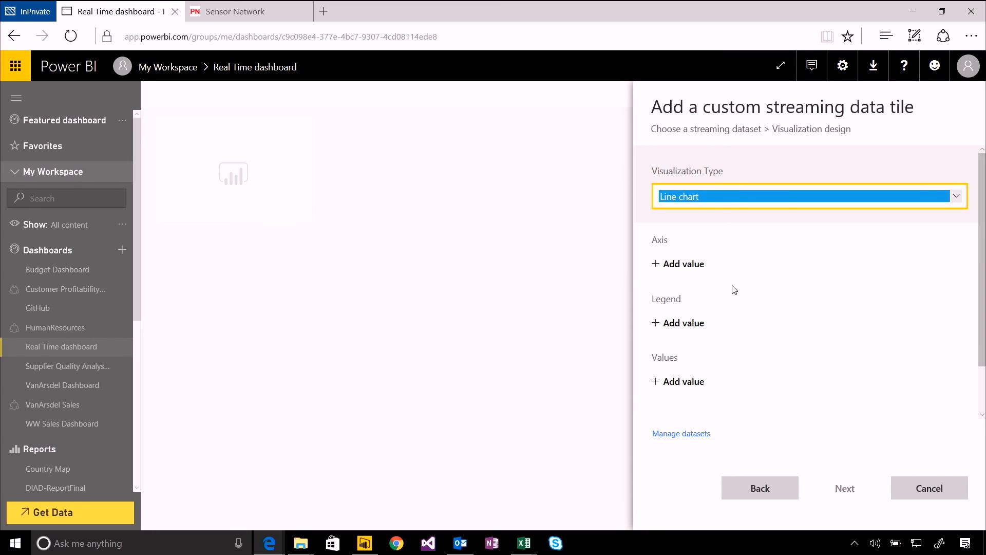
mouse_move(702, 263)
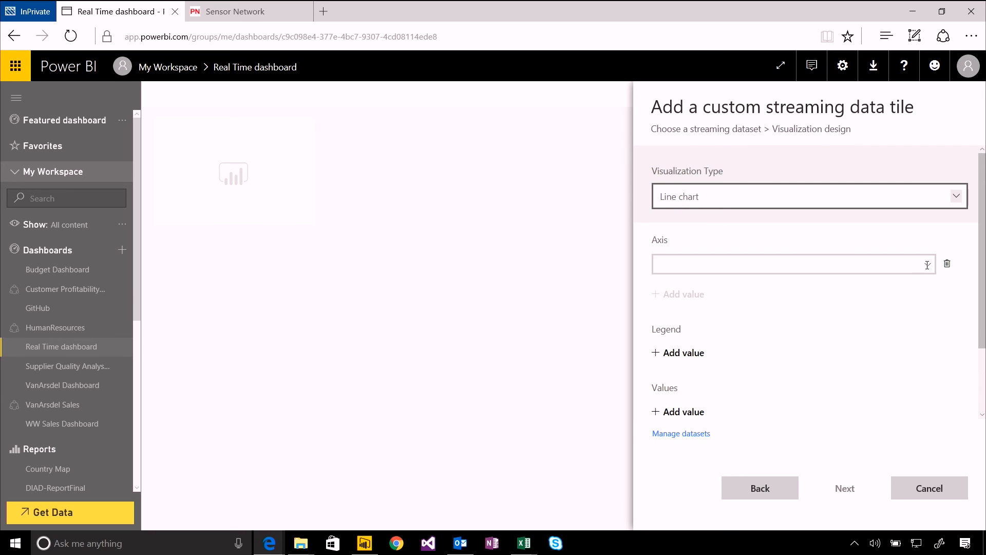
Step: Set the axis to timestamp and plot photosensor, ambient_temperature, radiation_level and humidity
left_click(792, 264)
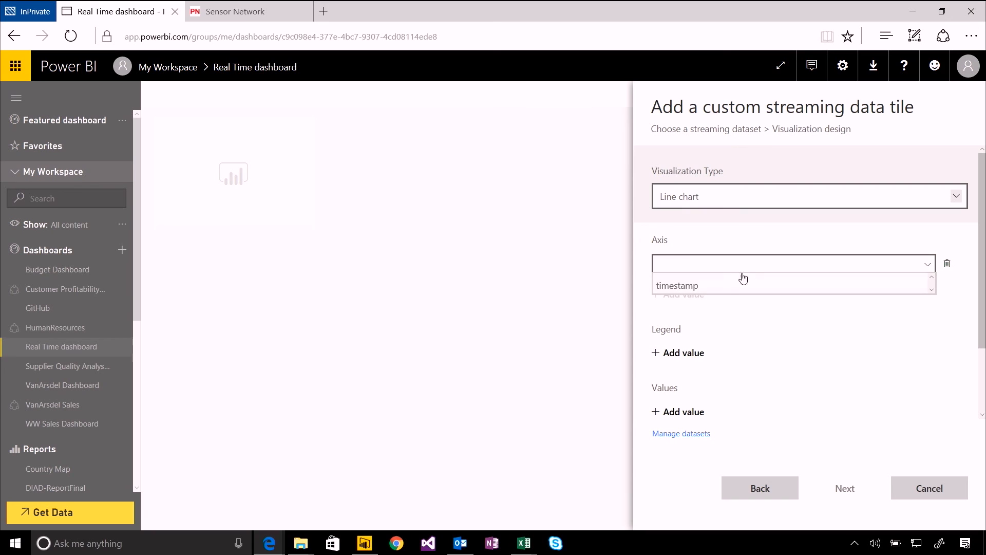
left_click(677, 284)
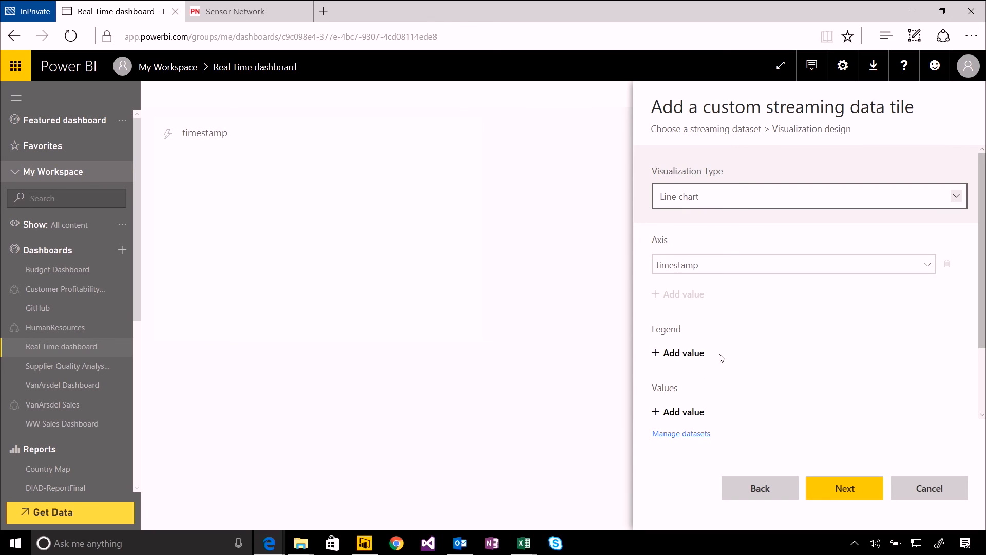
left_click(682, 411)
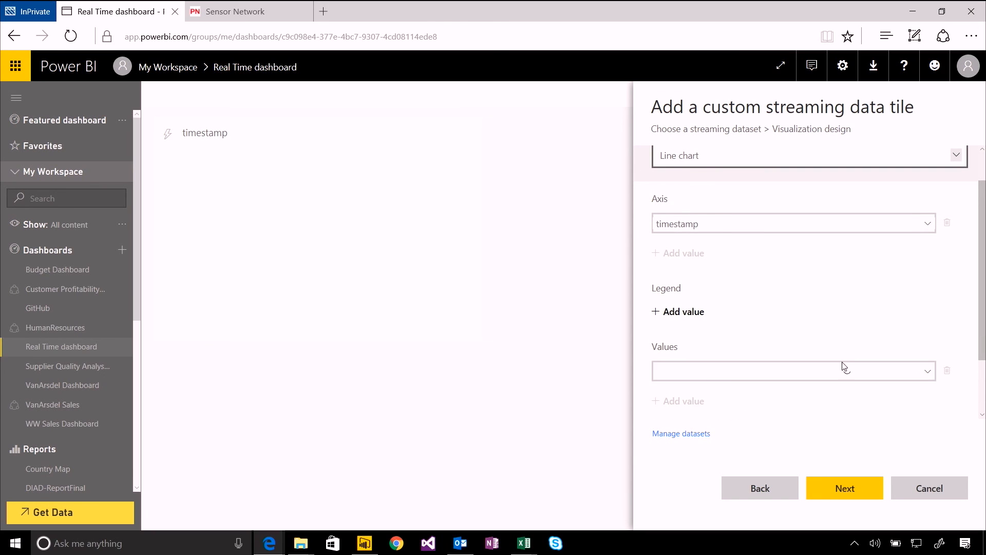
left_click(792, 371)
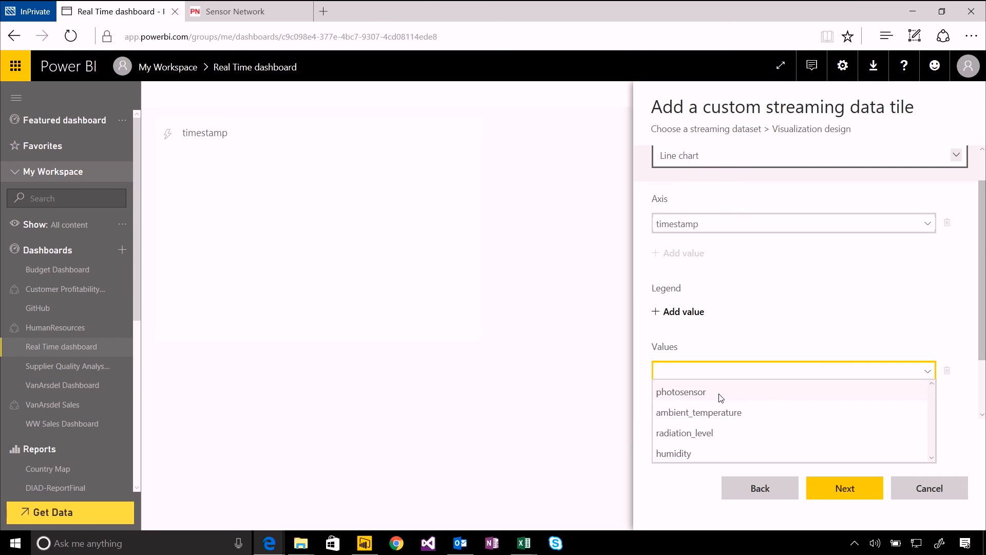
left_click(680, 392)
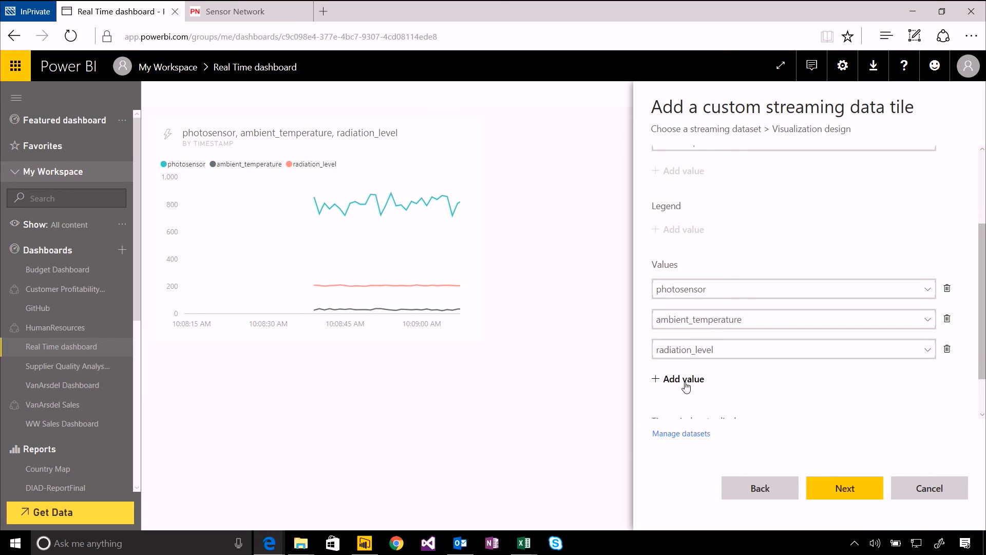
left_click(685, 379)
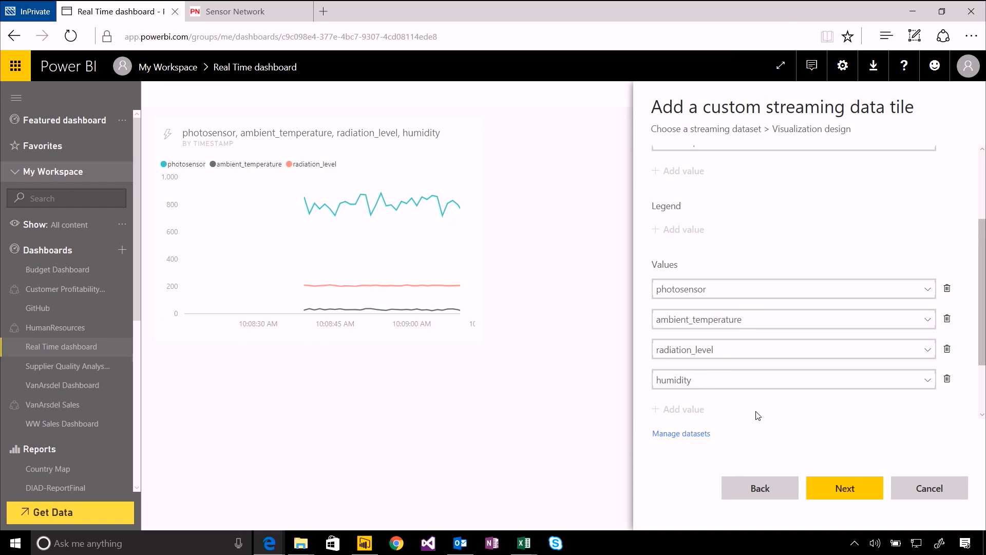
Step: Set the chart's time window to the last 10 seconds and continue to tile details
scroll("down", 3)
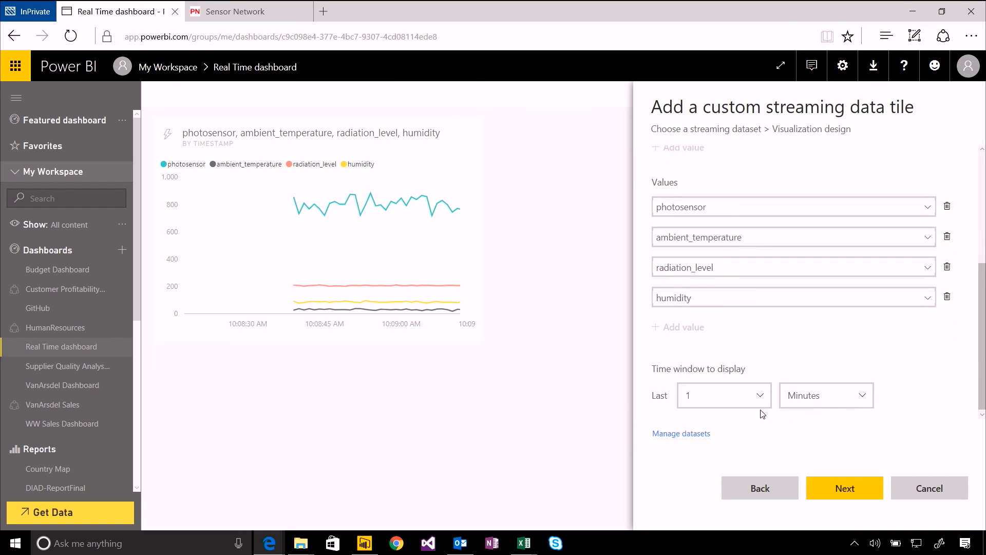
mouse_move(820, 395)
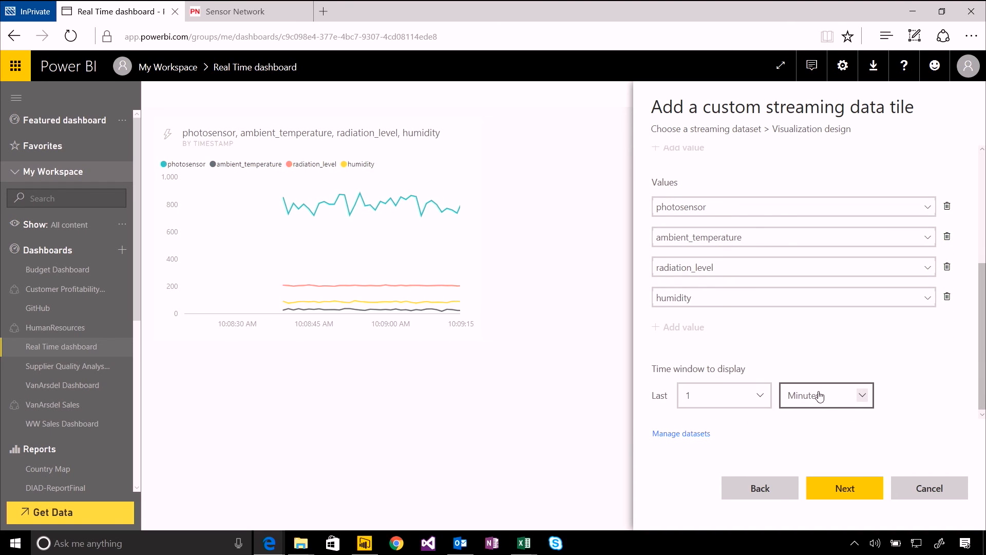
mouse_move(724, 395)
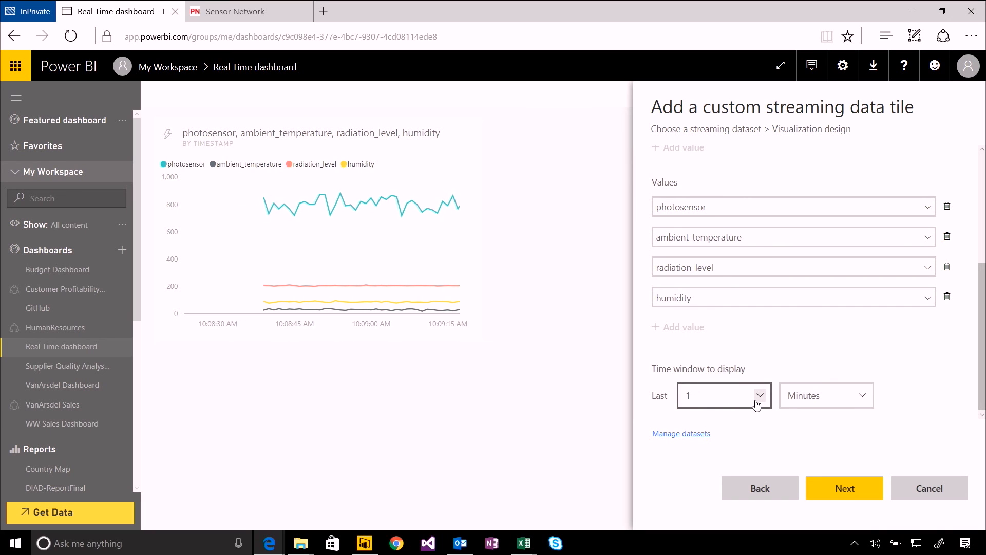
mouse_move(760, 412)
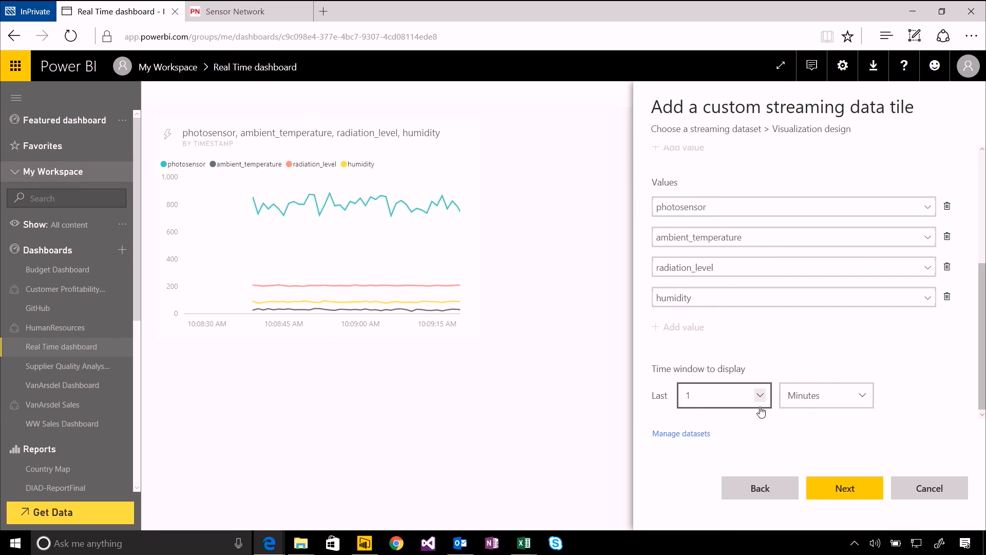
left_click(825, 395)
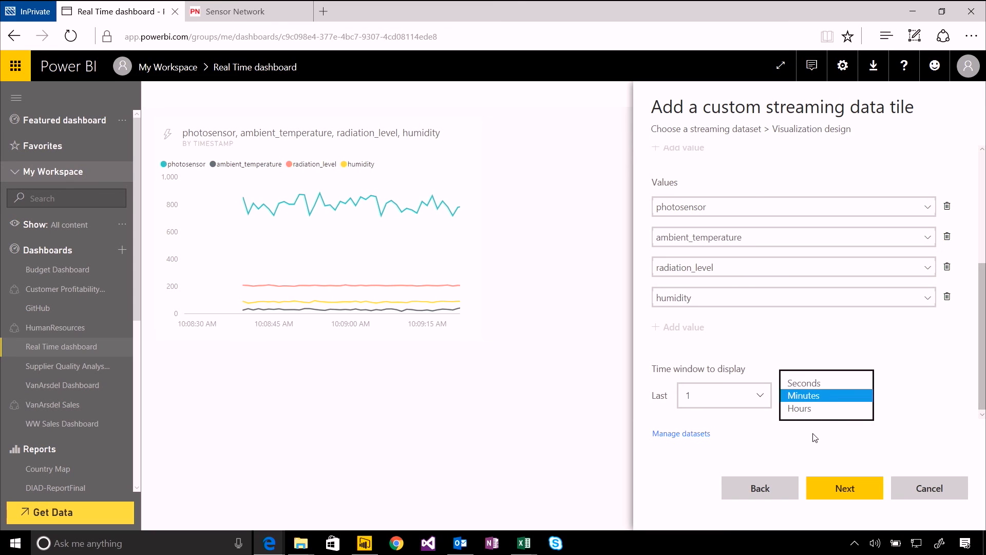
left_click(806, 383)
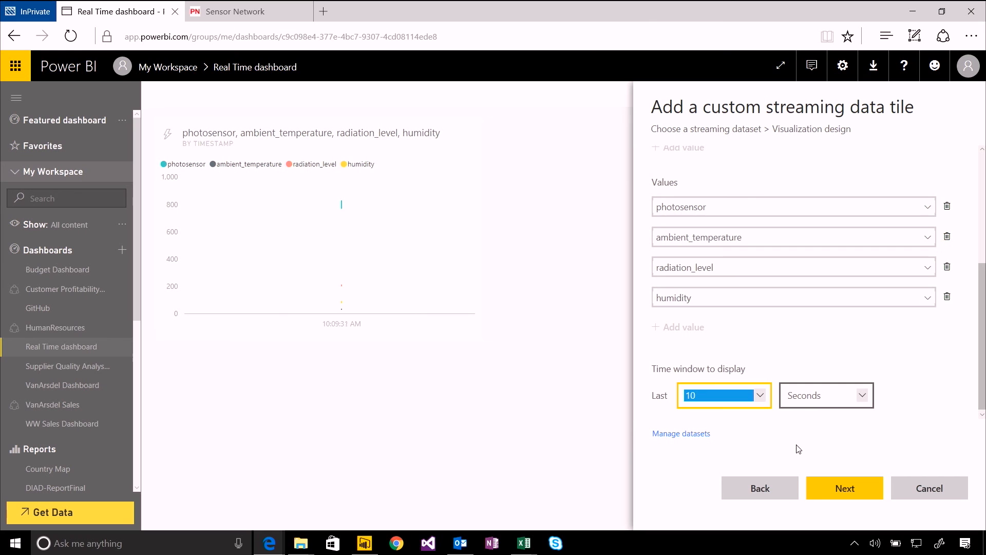
left_click(844, 488)
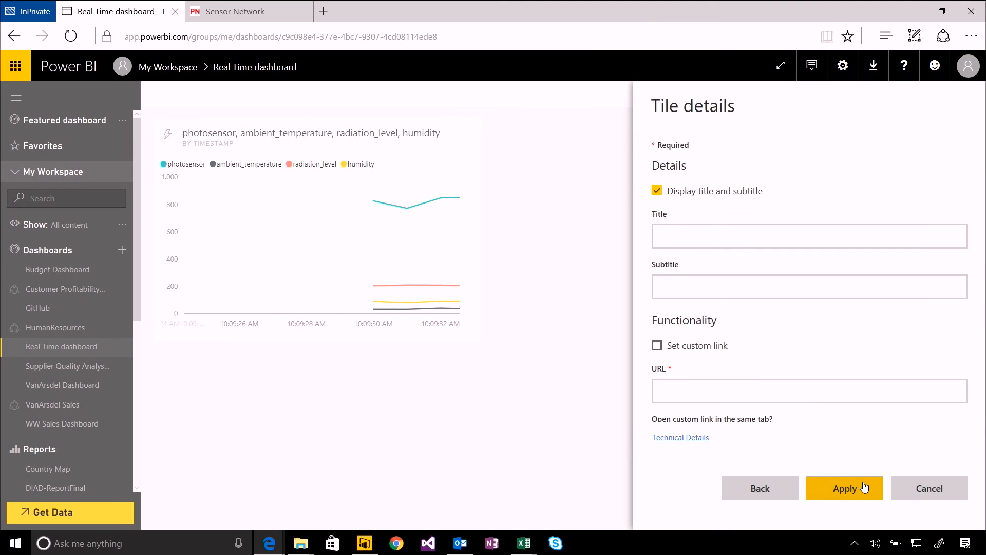
Step: Title the tile 'Realtime Data' and apply it to the Real Time dashboard
left_click(808, 237)
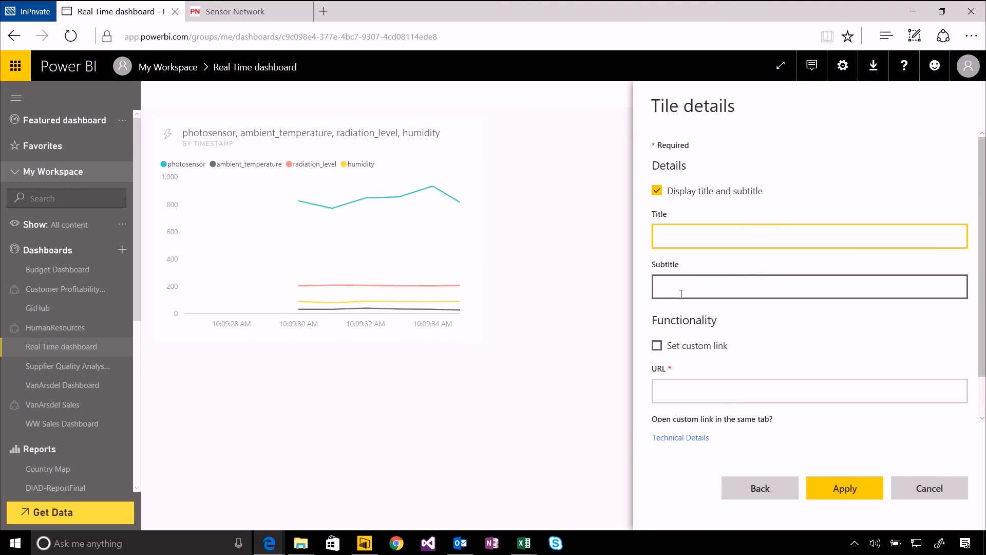
type("Realtime Data")
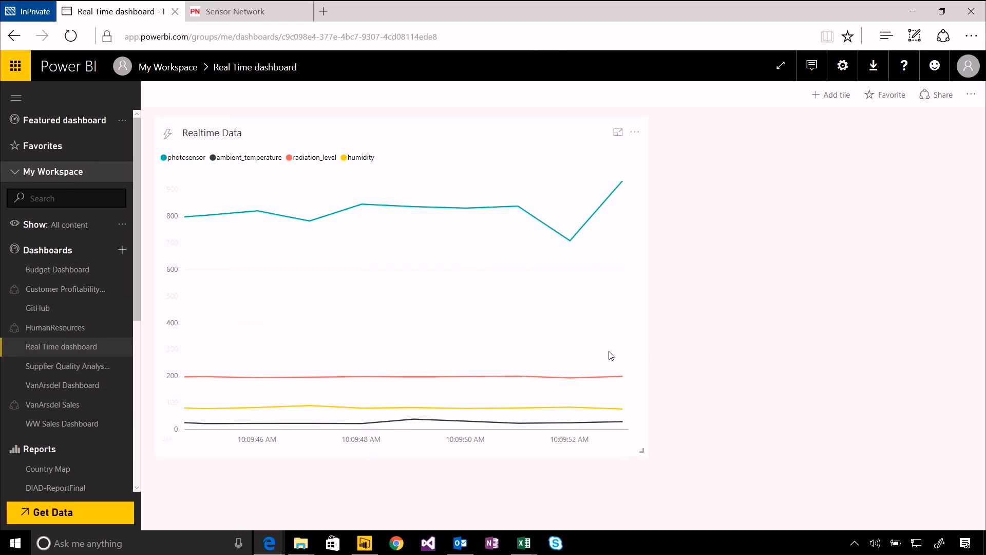
Step: Pin the Realtime Data tile to the WW Sales Dashboard and switch to that dashboard
left_click(635, 133)
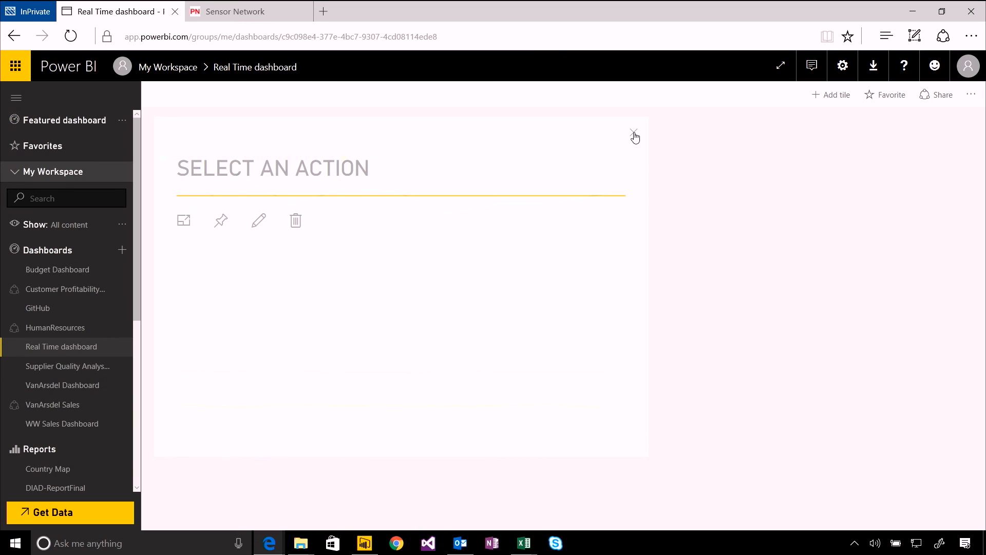
mouse_move(221, 224)
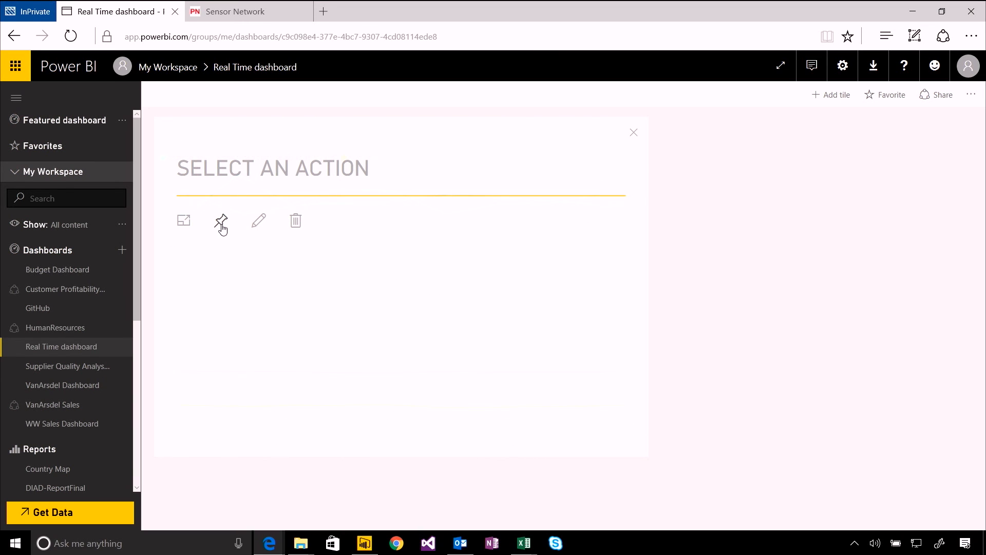
left_click(221, 220)
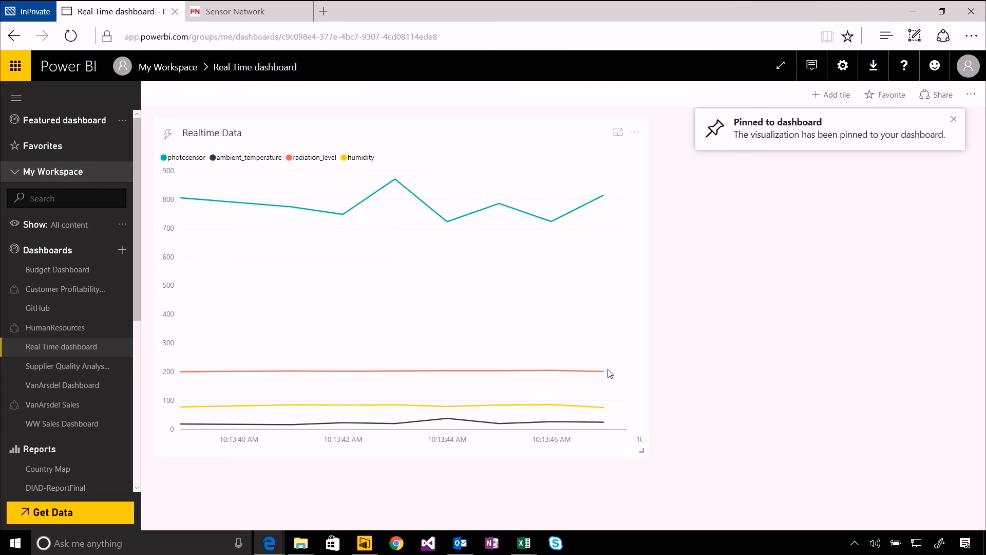
left_click(62, 424)
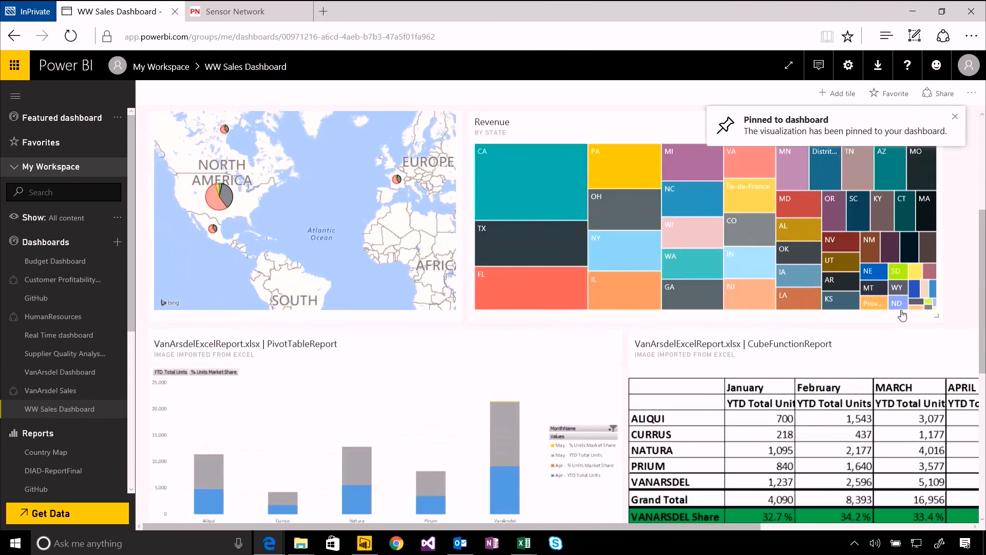
Step: Scroll the WW Sales Dashboard to bring the pinned Realtime Data tile into view
scroll("down", 3)
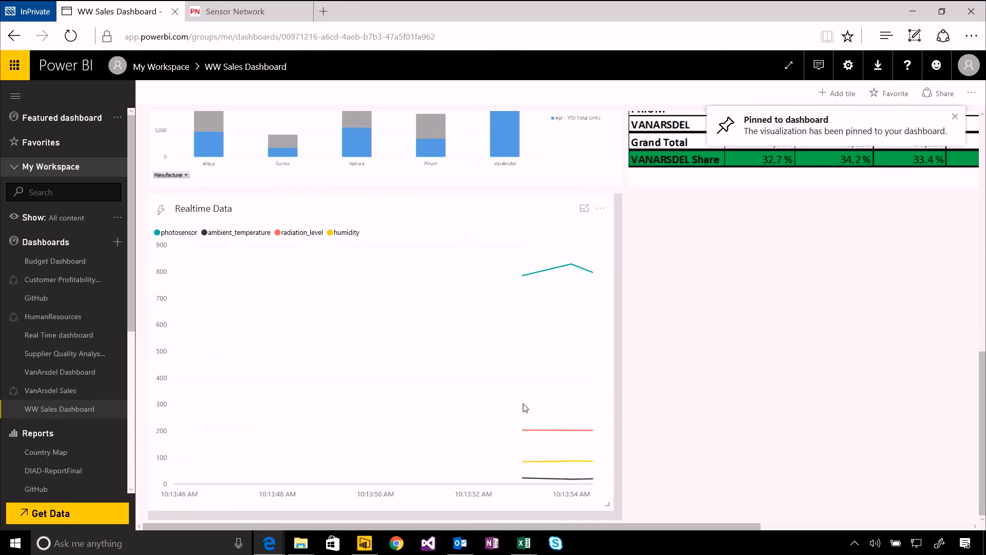
scroll("up", 3)
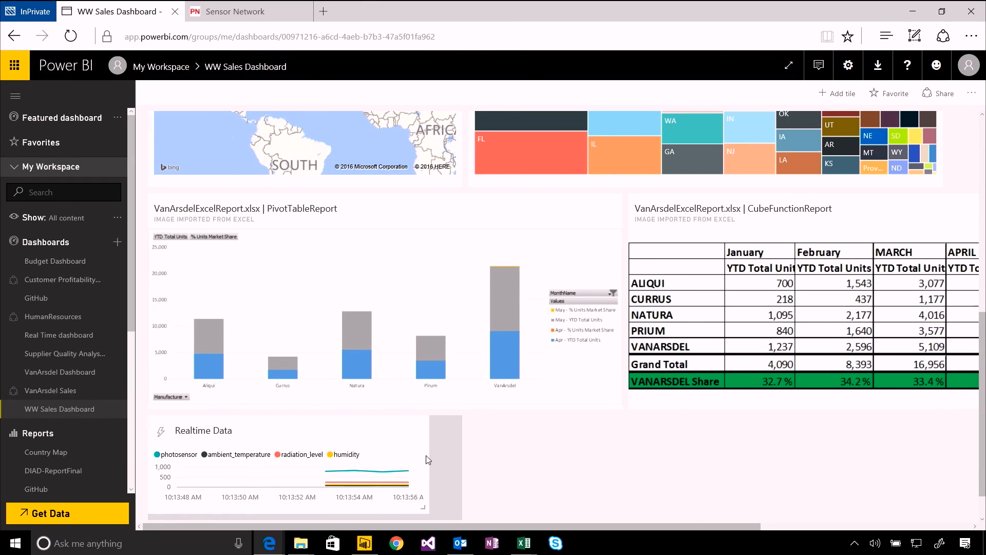
scroll("up", 3)
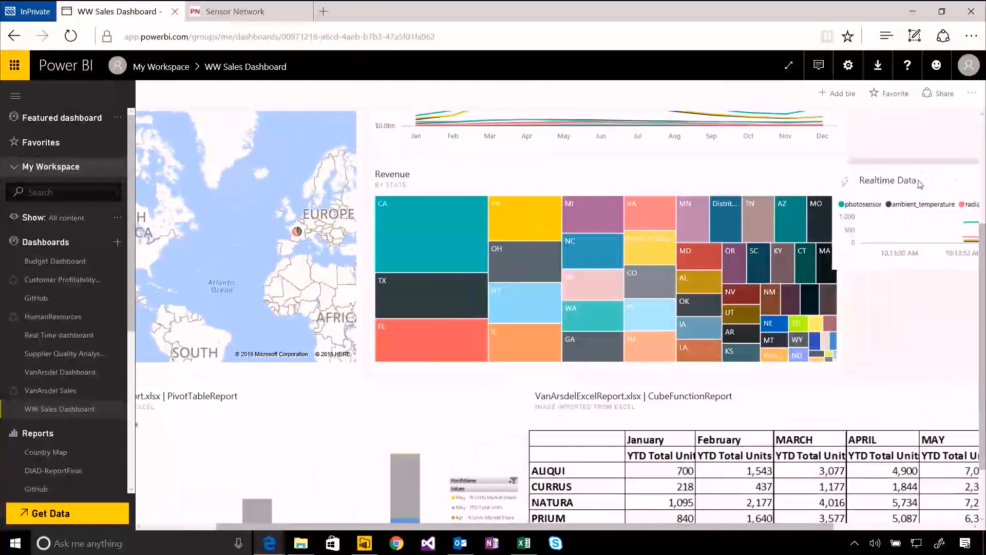
scroll("up", 3)
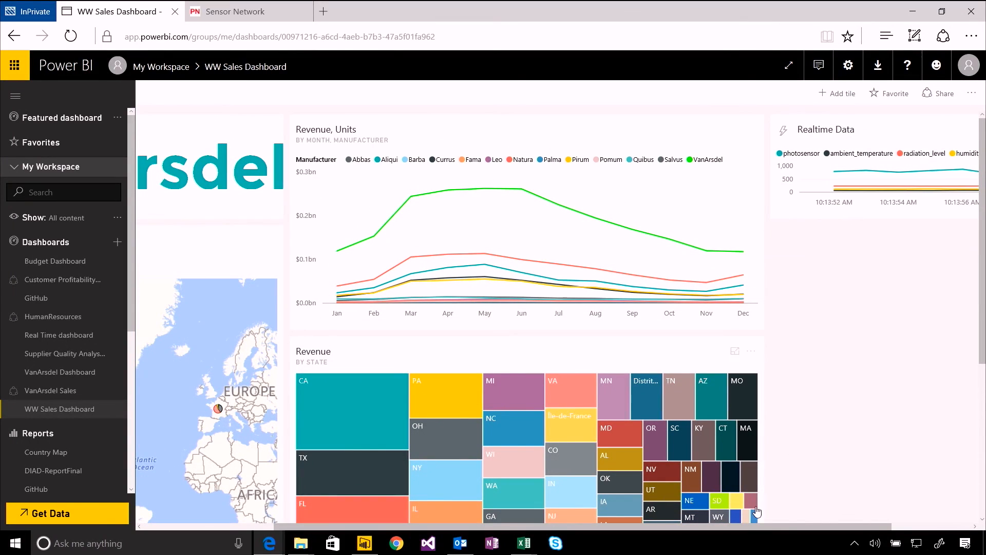